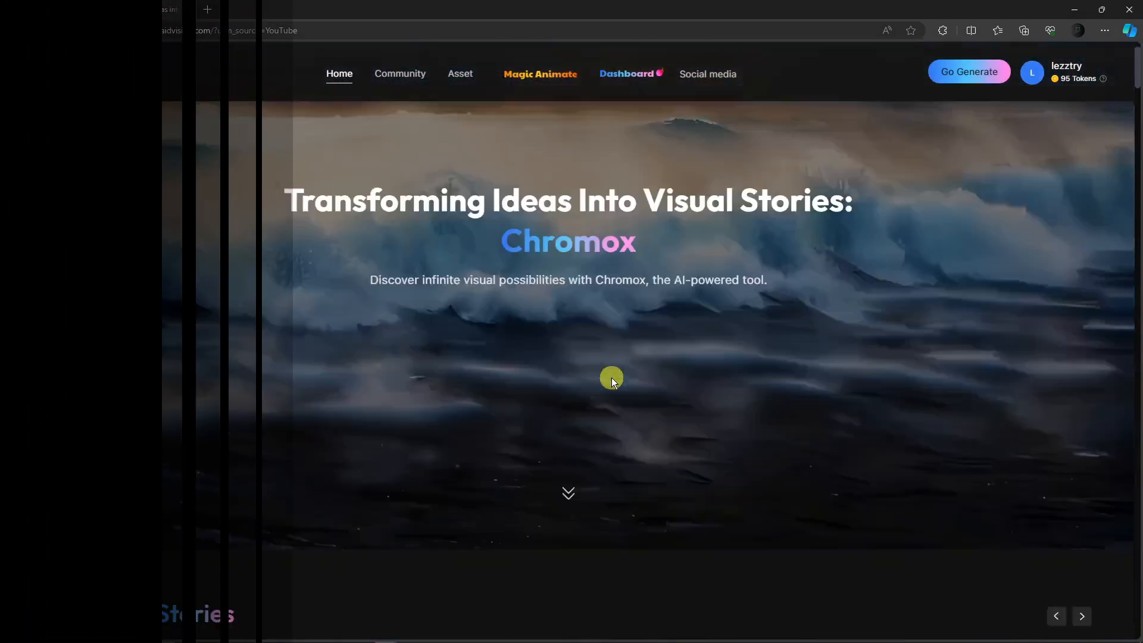
Step: Open the video generation dashboard and browse the MoveAnimator channel feed
scroll("down", 3)
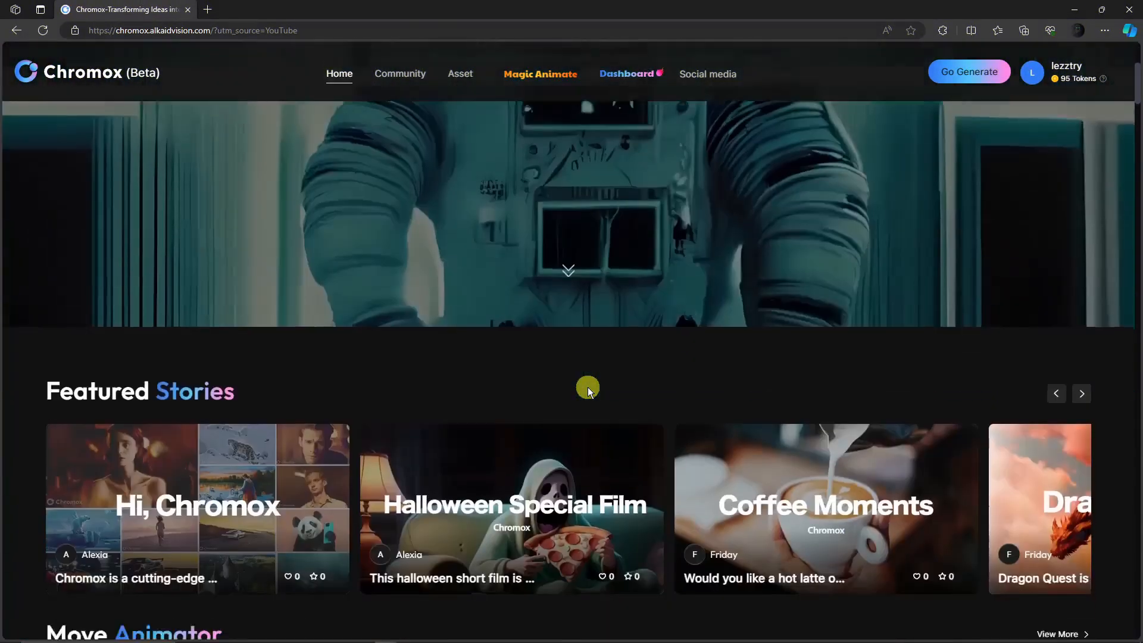
scroll("down", 3)
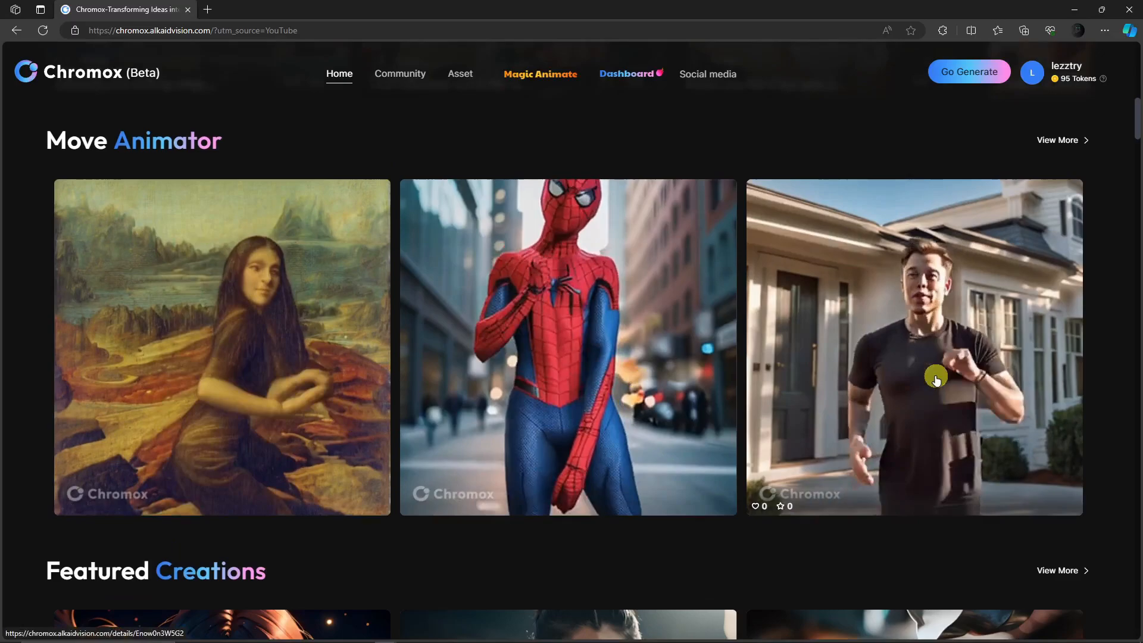
scroll("up", 3)
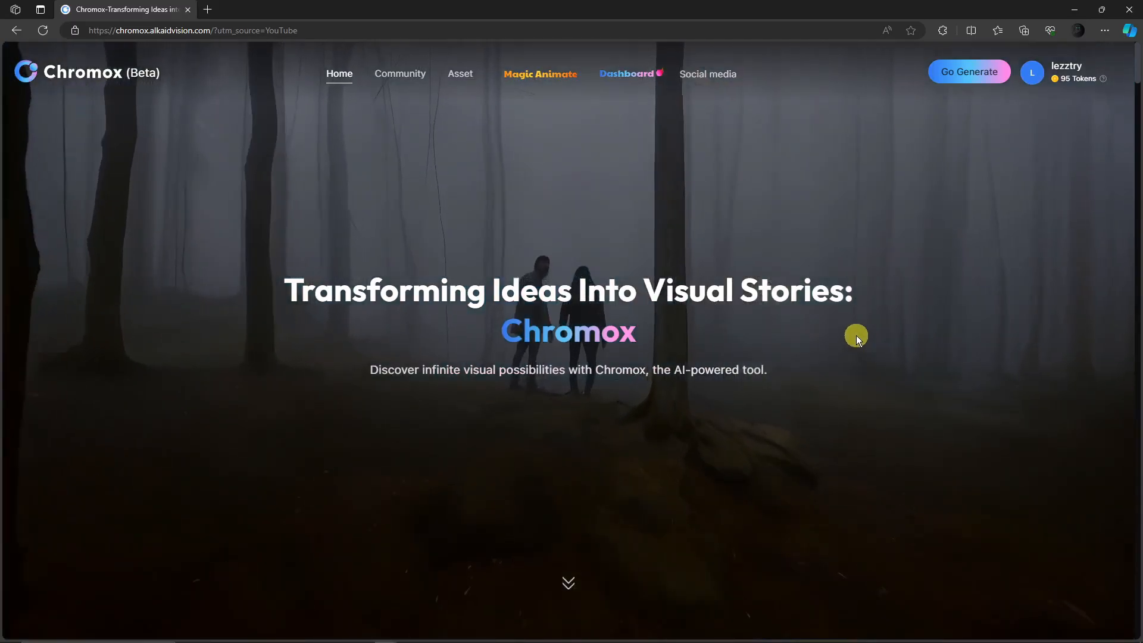
left_click(1031, 72)
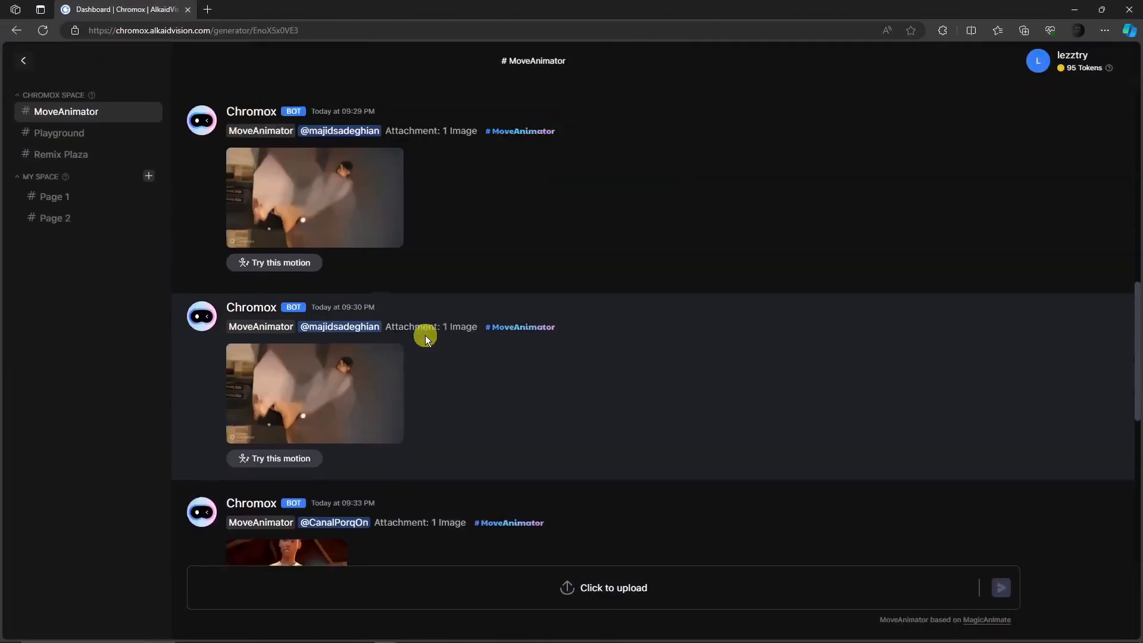
scroll("down", 3)
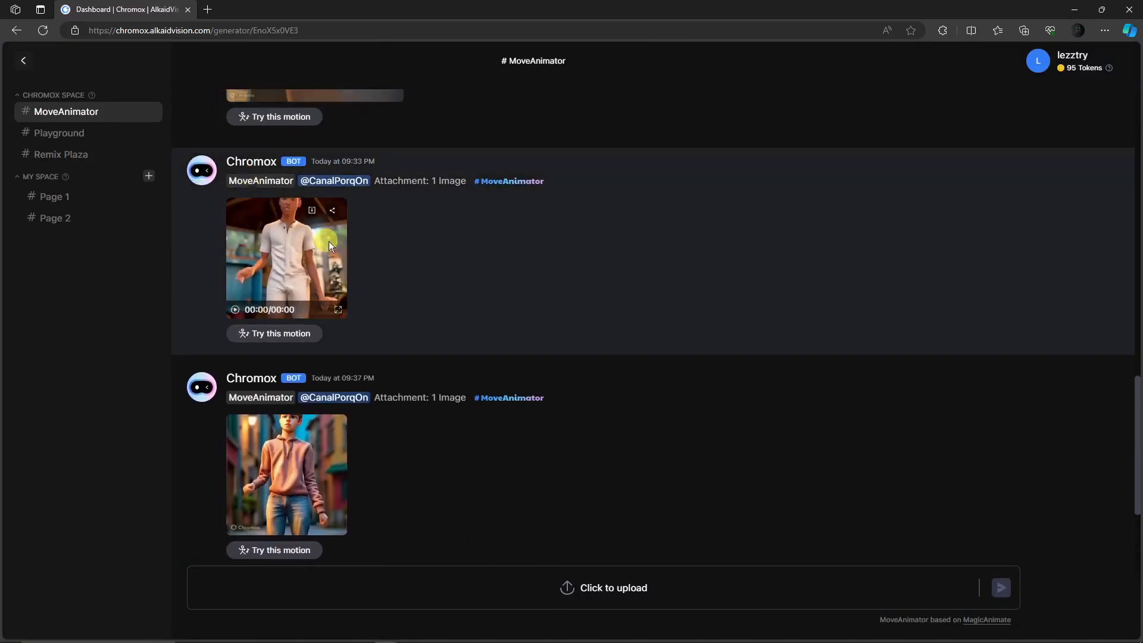
scroll("down", 3)
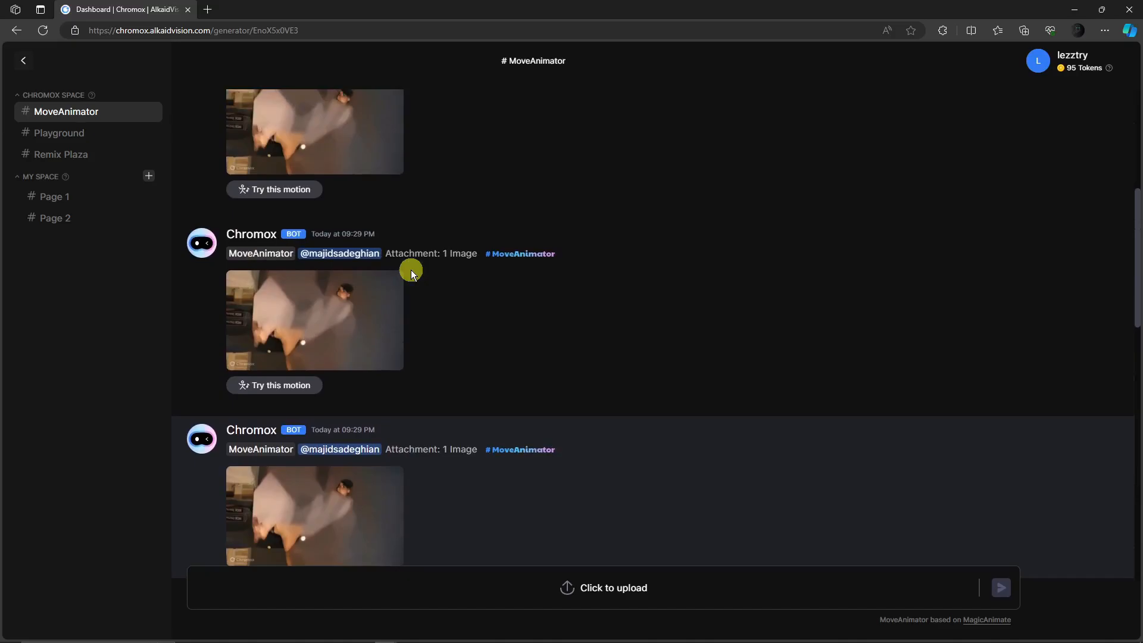
scroll("down", 3)
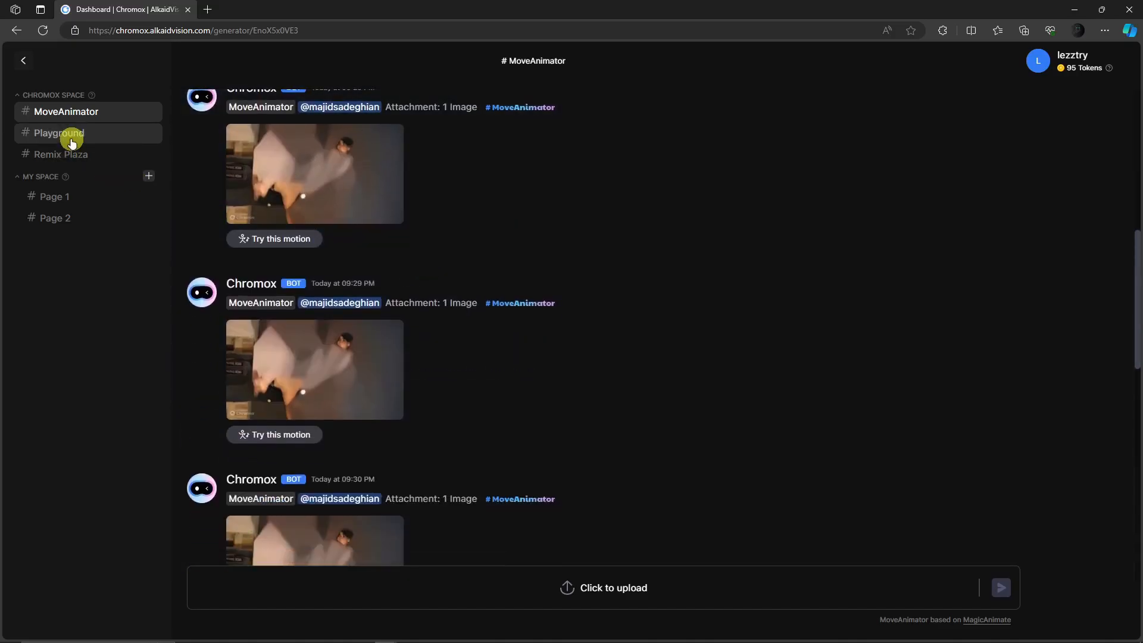
Step: Switch to the Playground channel and scroll through its image-to-video generations
left_click(58, 133)
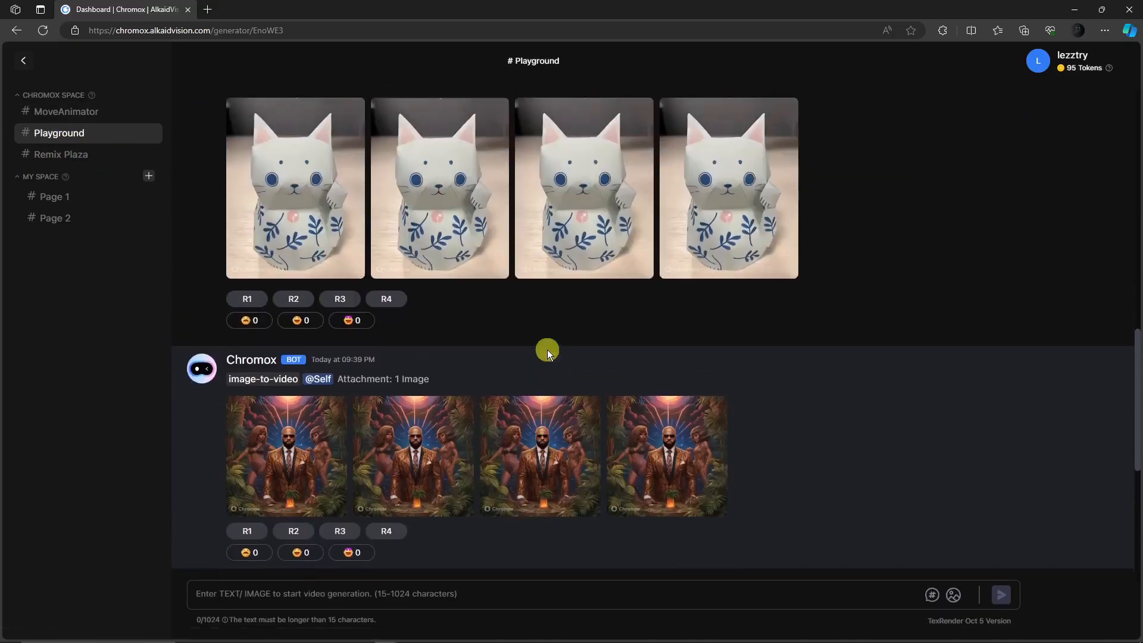
scroll("down", 3)
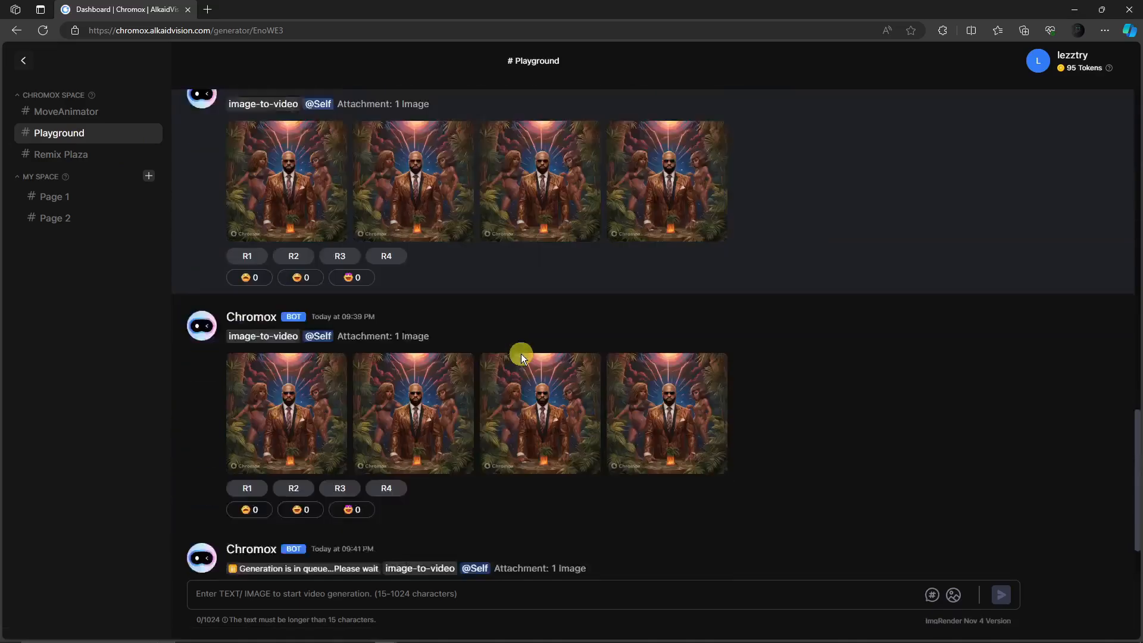
scroll("down", 3)
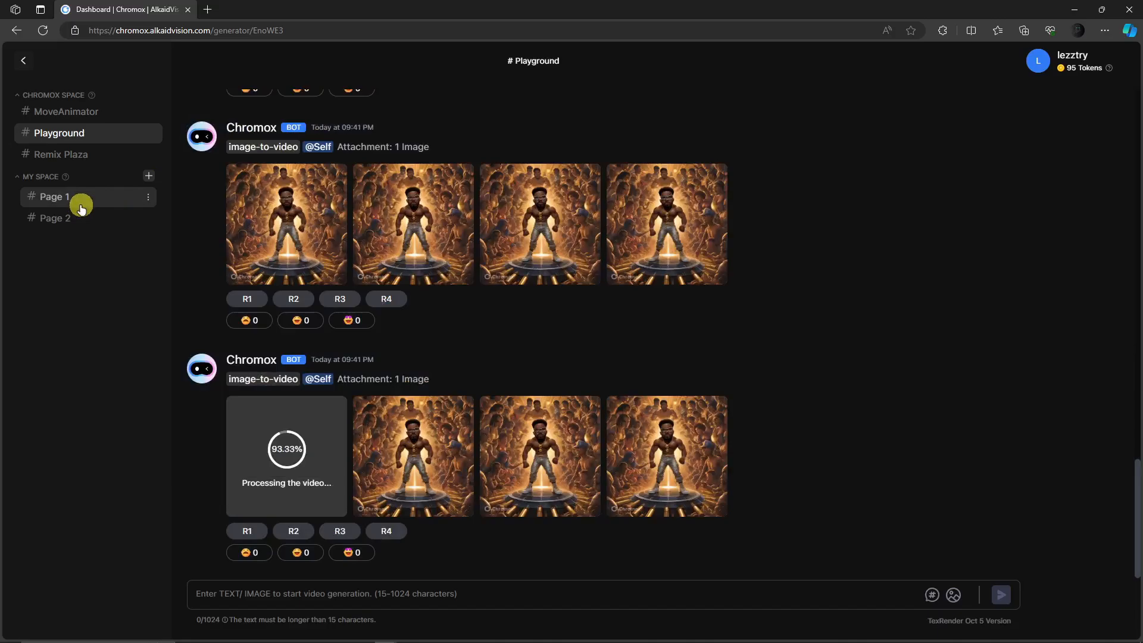
Step: Open the personal Page 1 channel under My Space
left_click(54, 197)
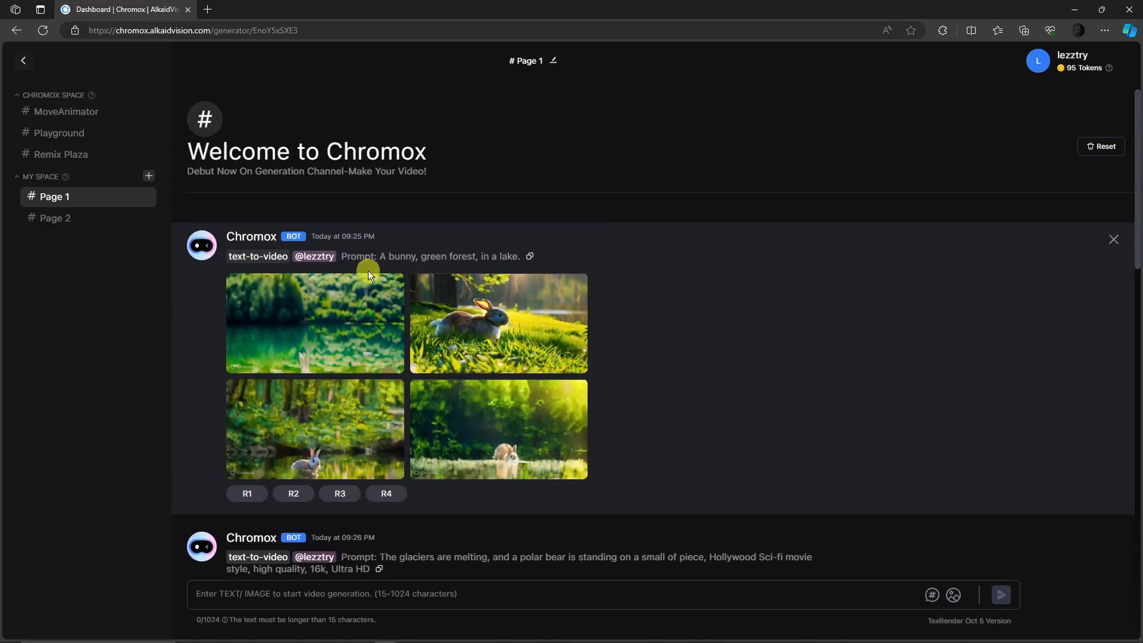
mouse_move(554, 328)
type("A dog, in a city,")
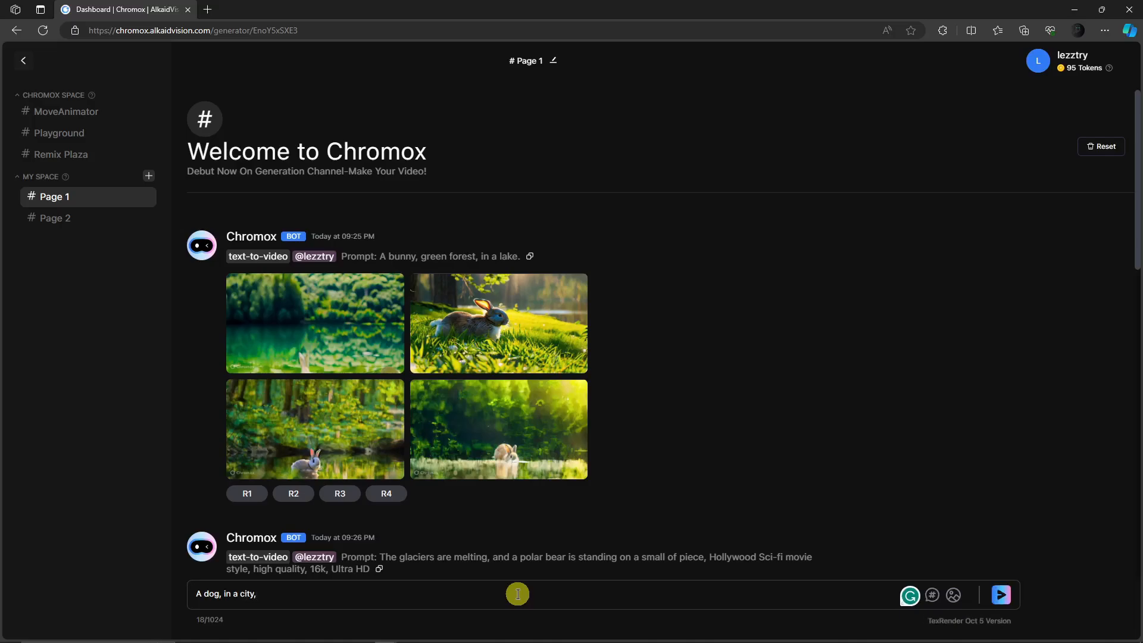
Step: Complete the prompt as 'A dog, in a city, with boots.' and generate it
type("with a")
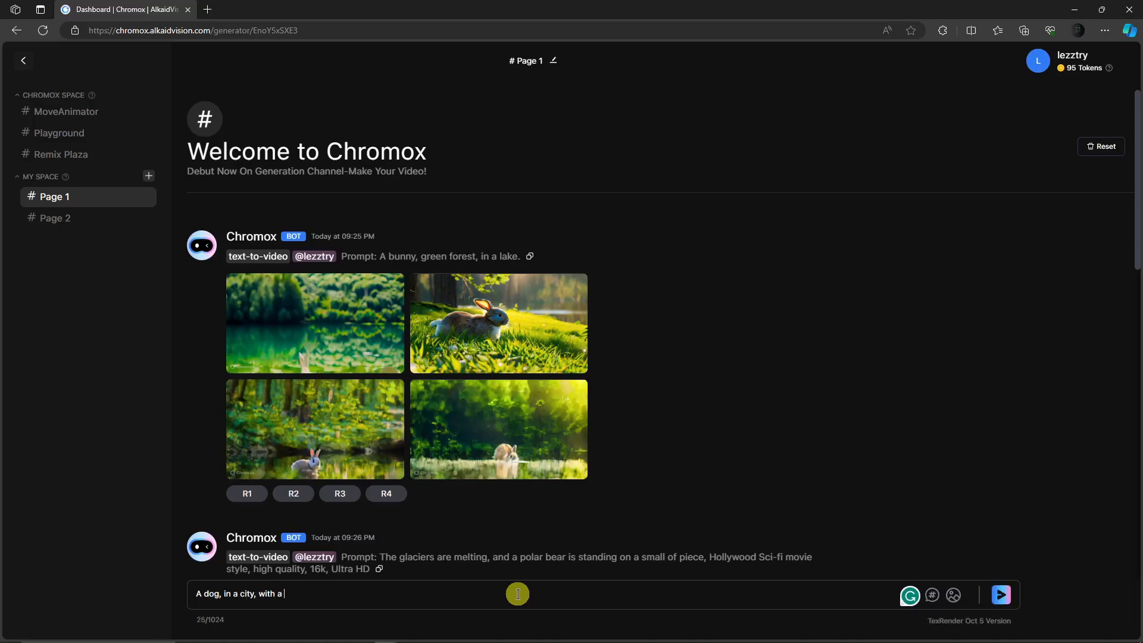
type("boots.")
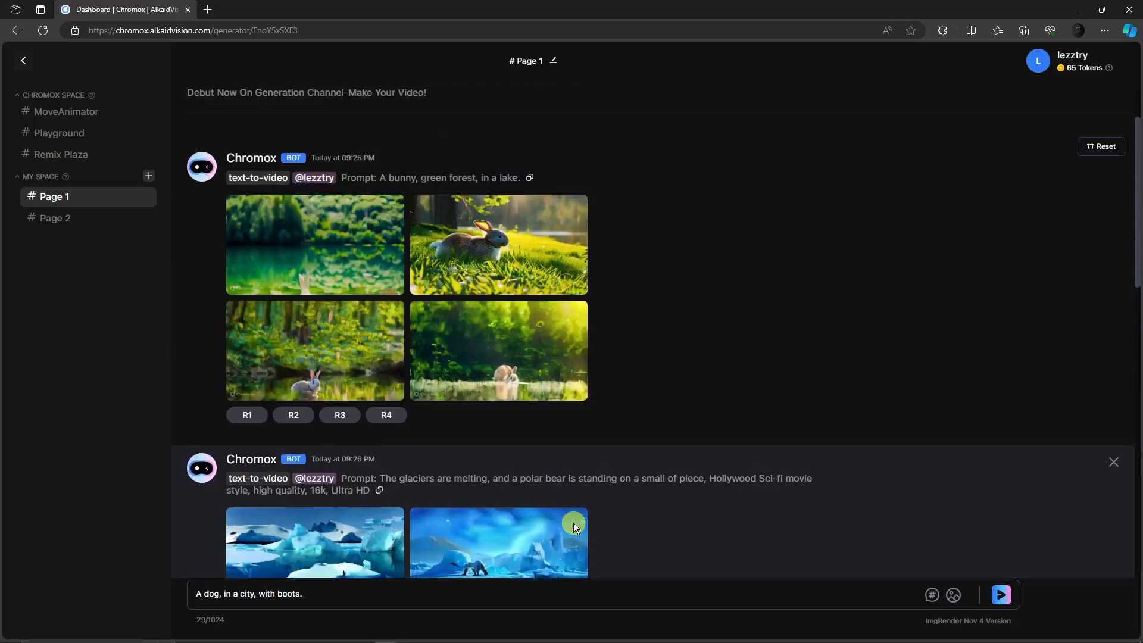
Step: Scroll to the polar bear glacier generation and select text in its prompt
scroll("down", 3)
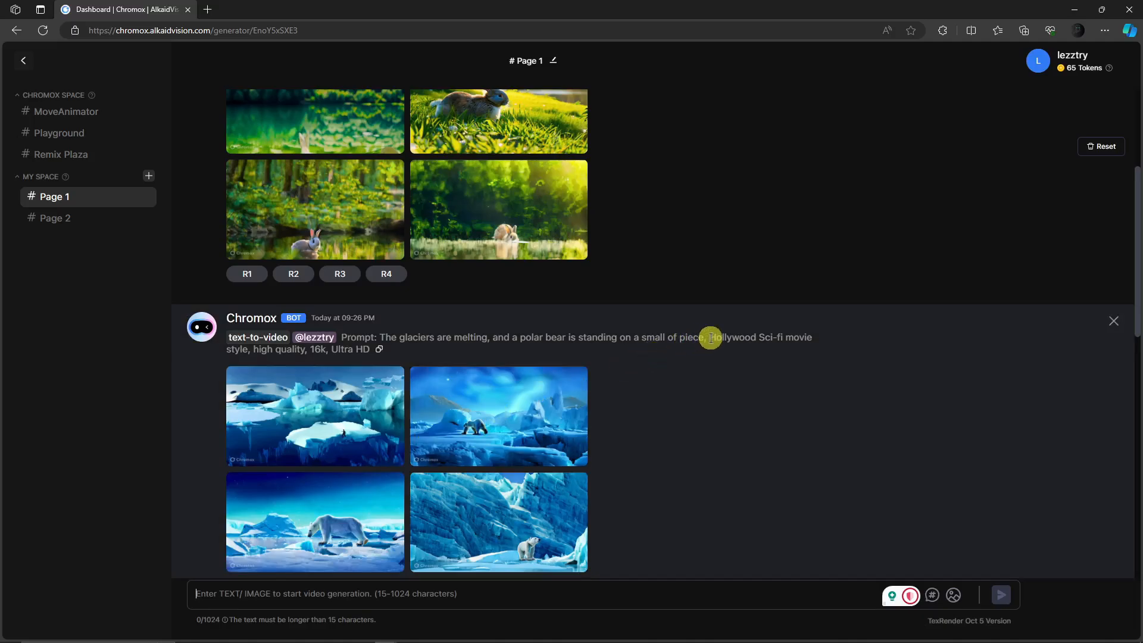
double_click(736, 337)
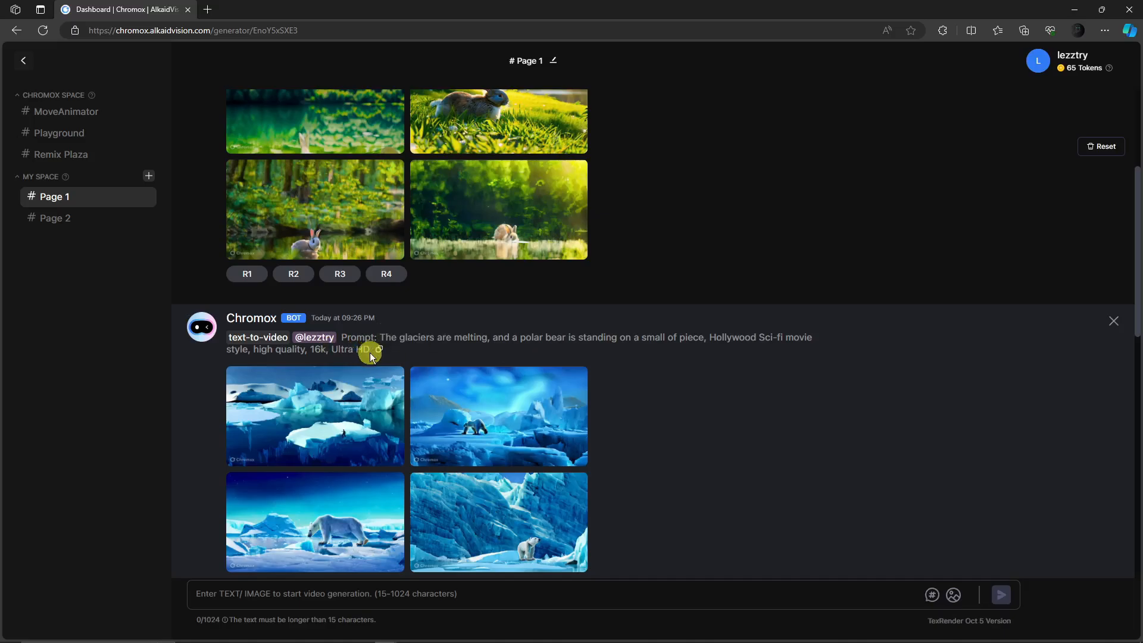
mouse_move(685, 348)
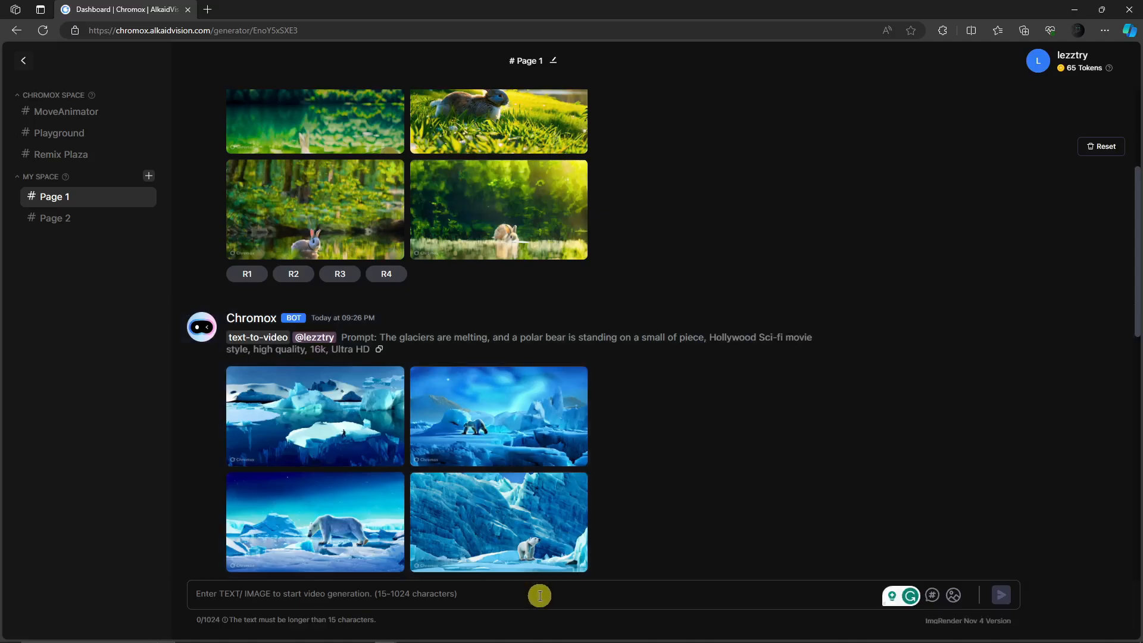
Step: Enter the tiger savanna Sci-fi, 16k Ultra HD prompt and accept 'Hollywood' capitalisation
type("The tiger in a savanna,")
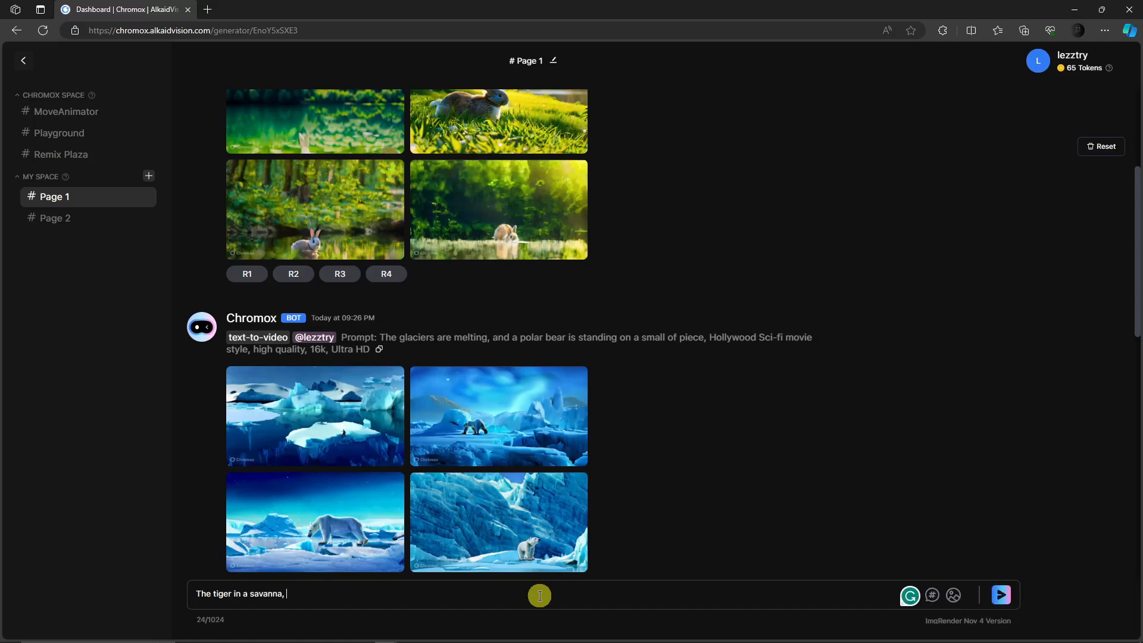
type("hollywood Sci")
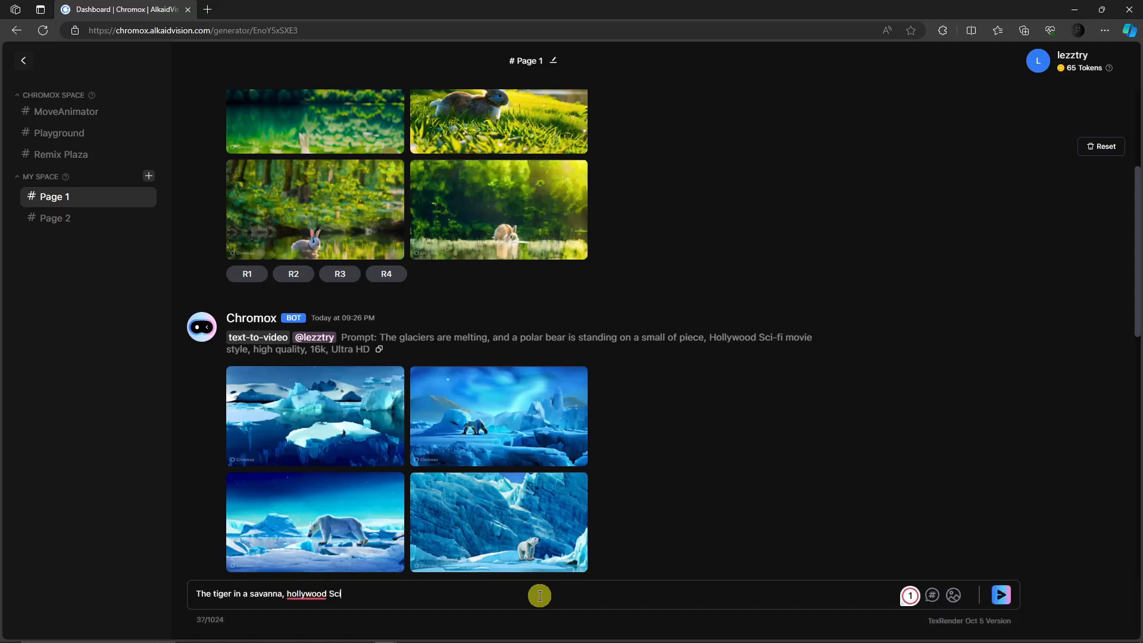
type("-f")
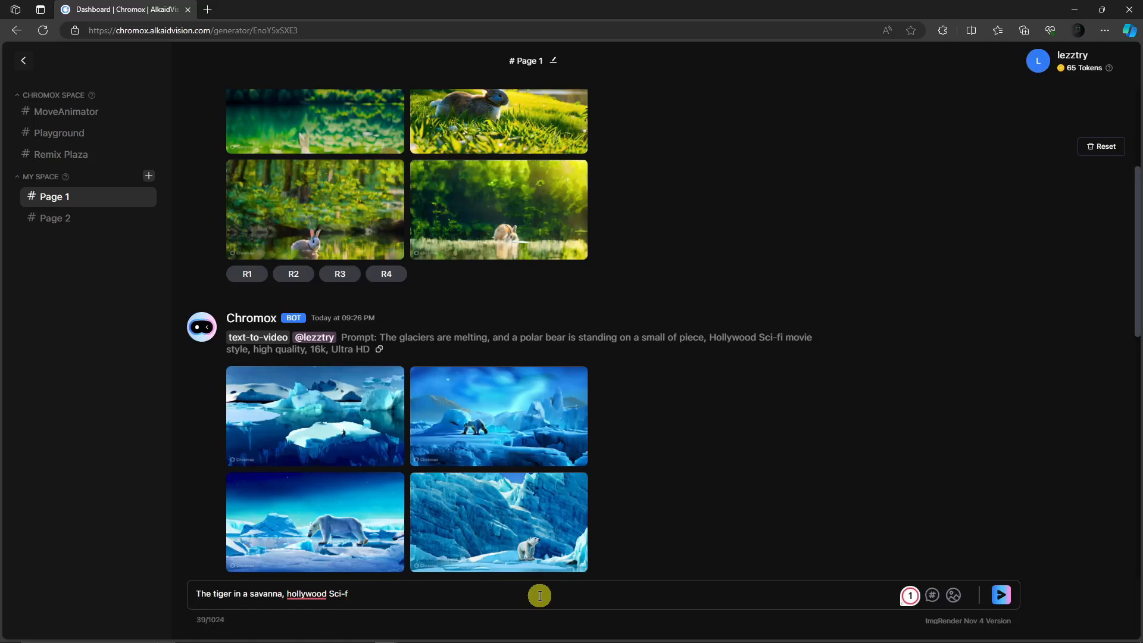
type("movie stye")
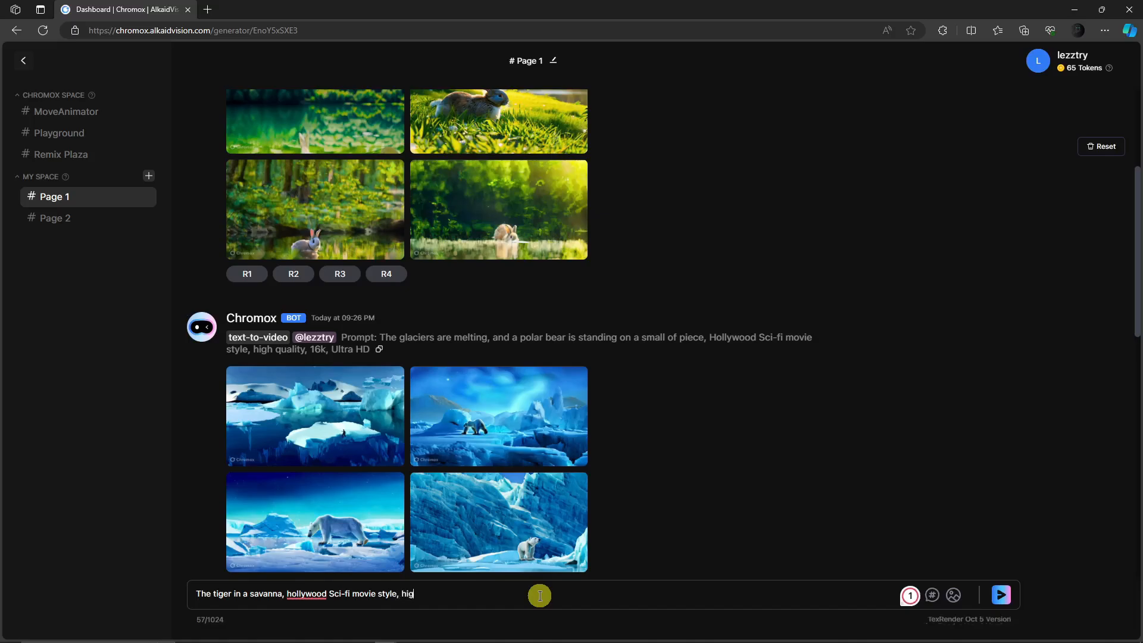
type("h quality, 16k")
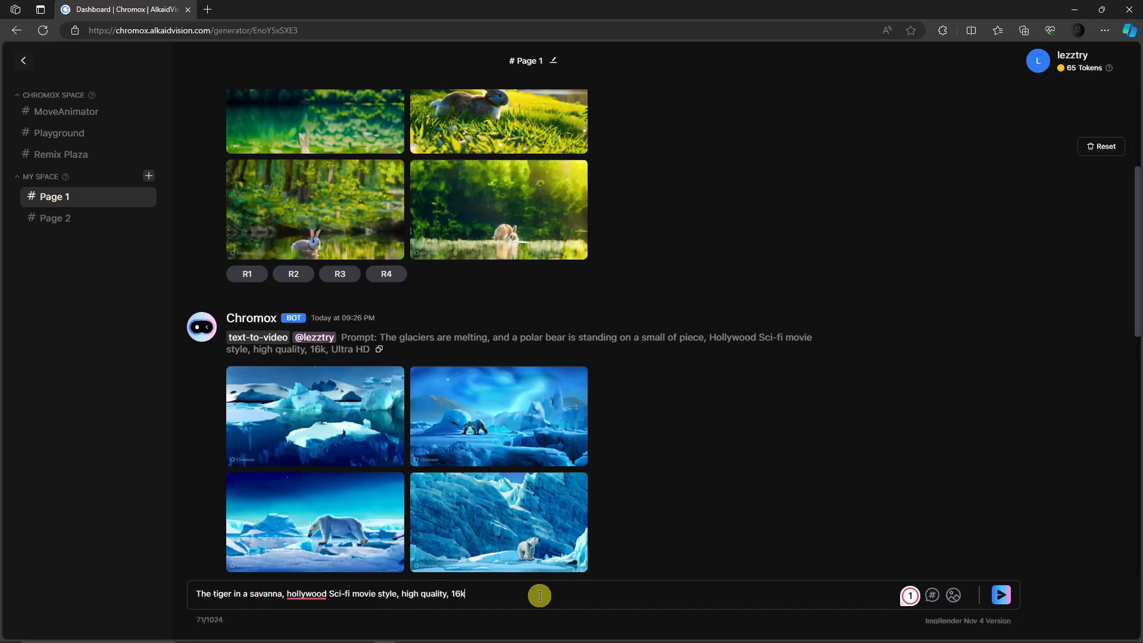
type("Ultra HD")
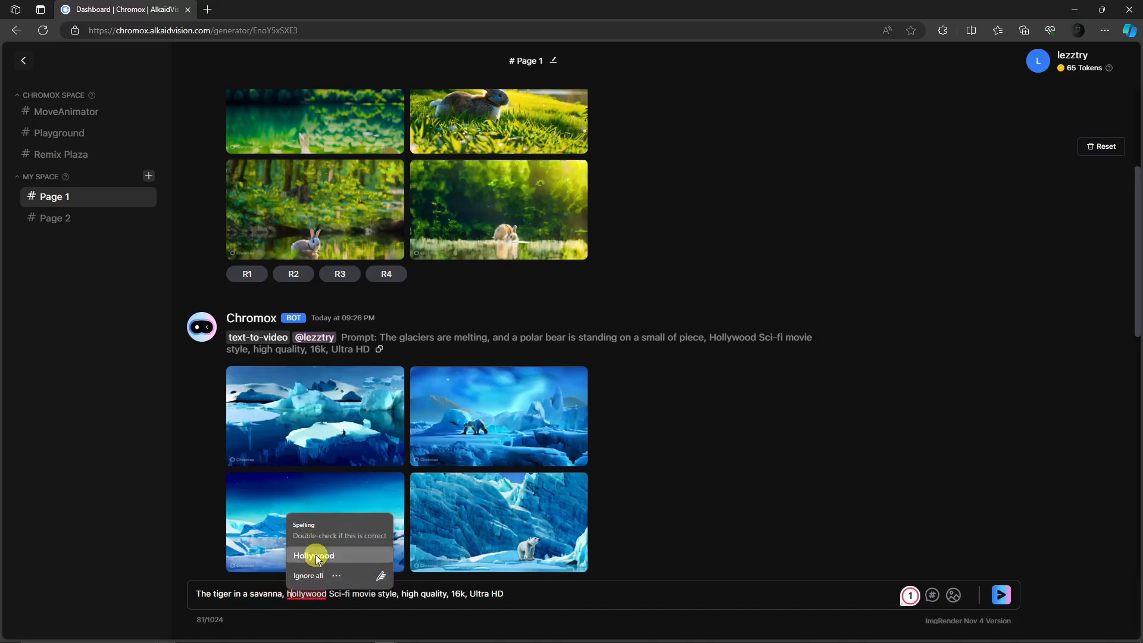
left_click(314, 555)
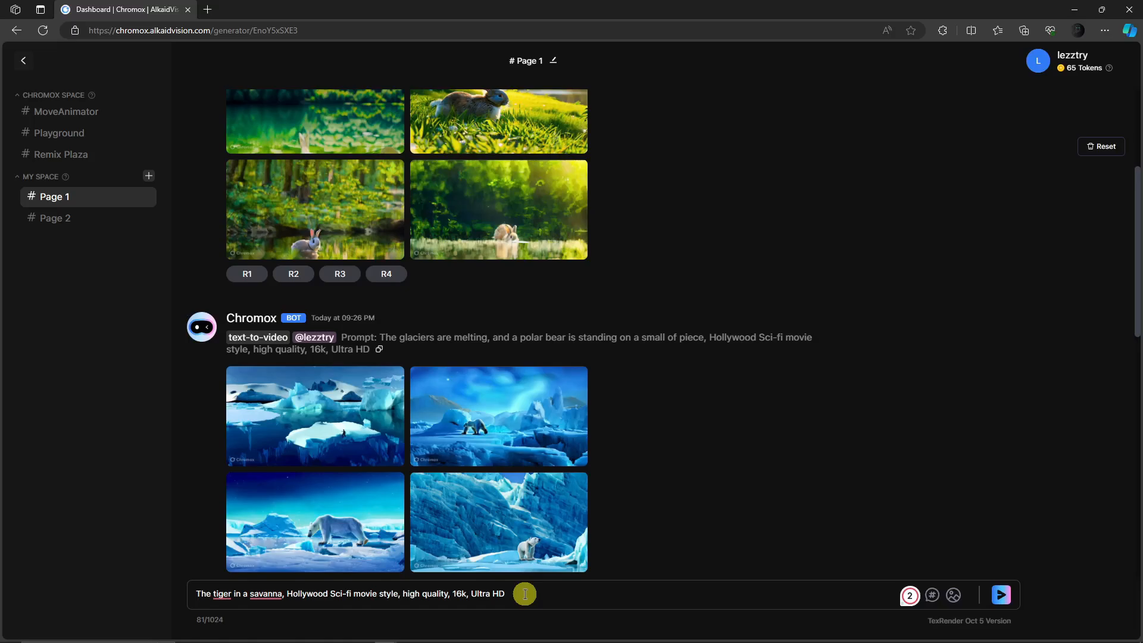
double_click(328, 593)
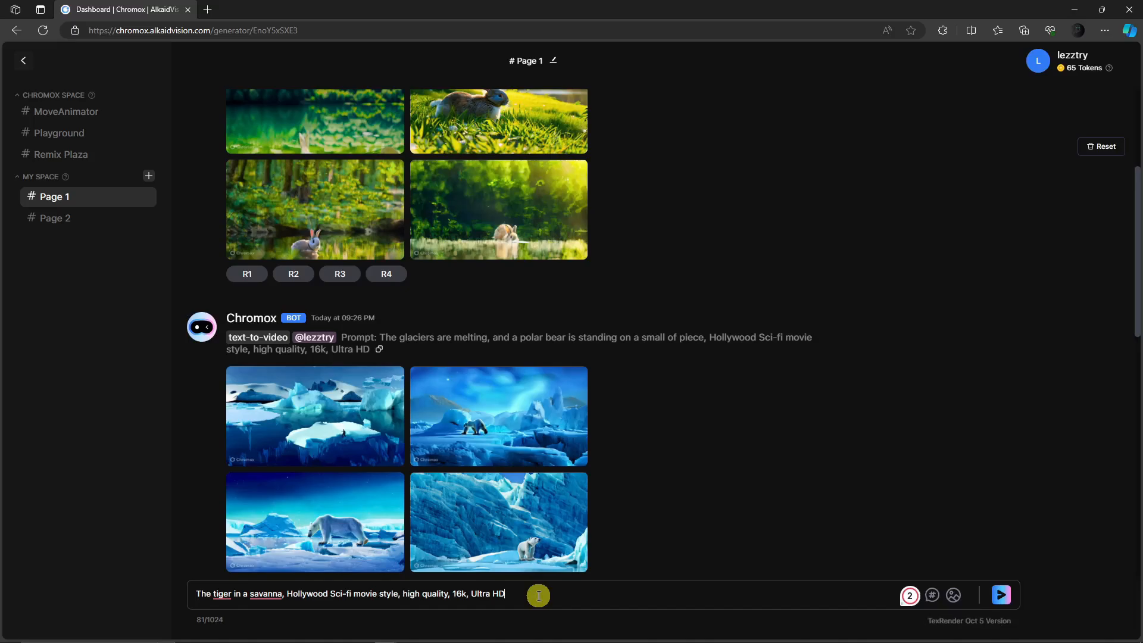
mouse_move(739, 581)
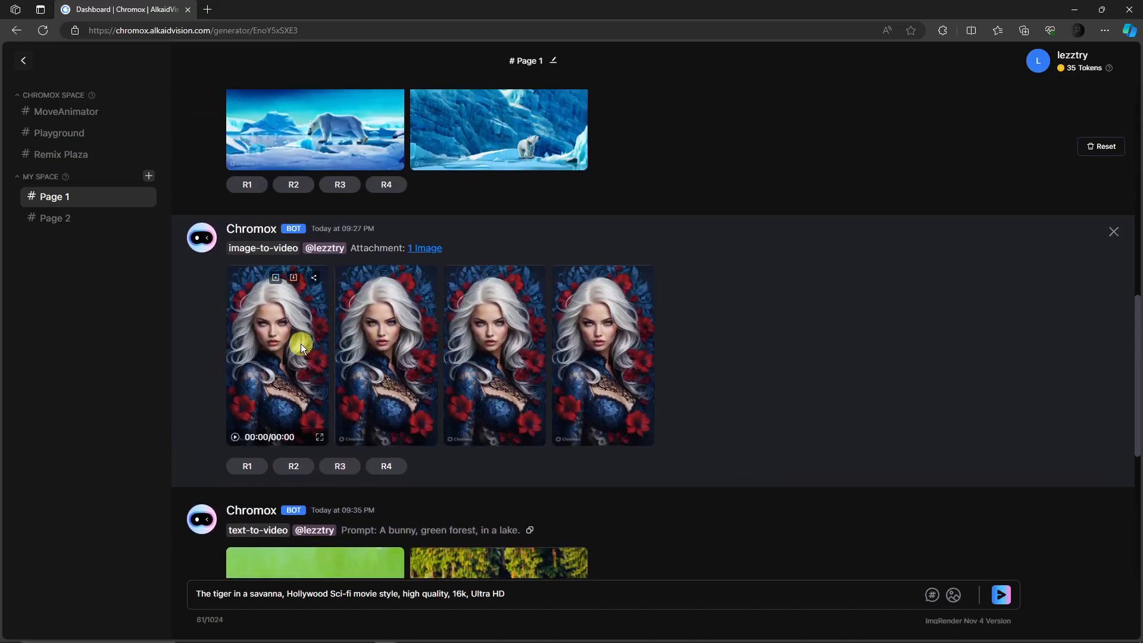
mouse_move(596, 342)
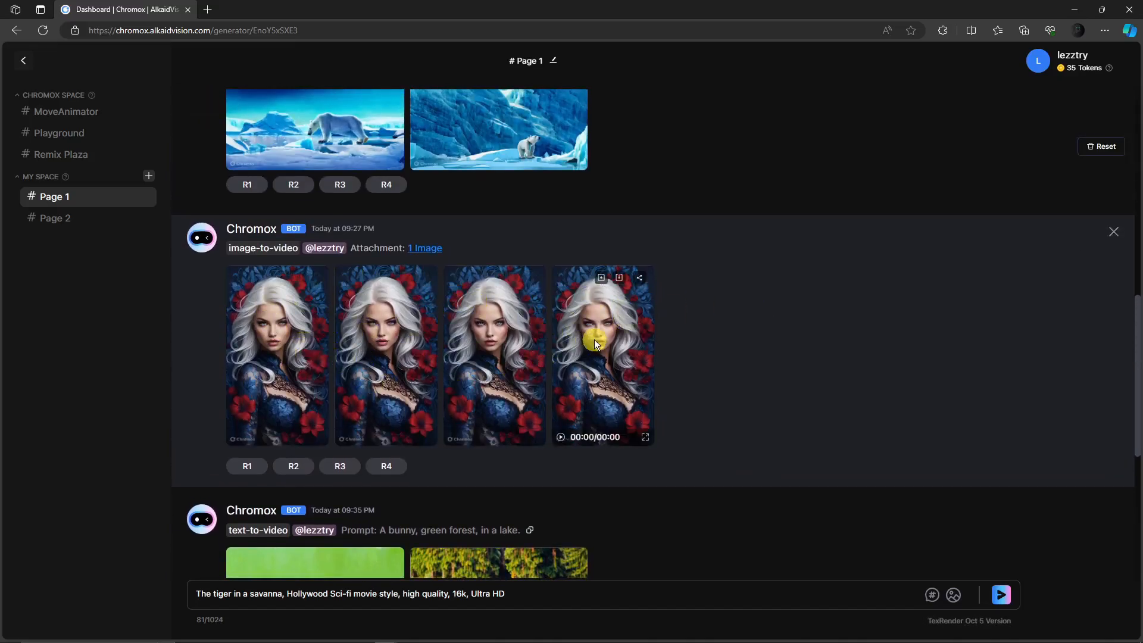
Step: Scroll to the queued dog and tiger prompts and start adding an input image
scroll("down", 3)
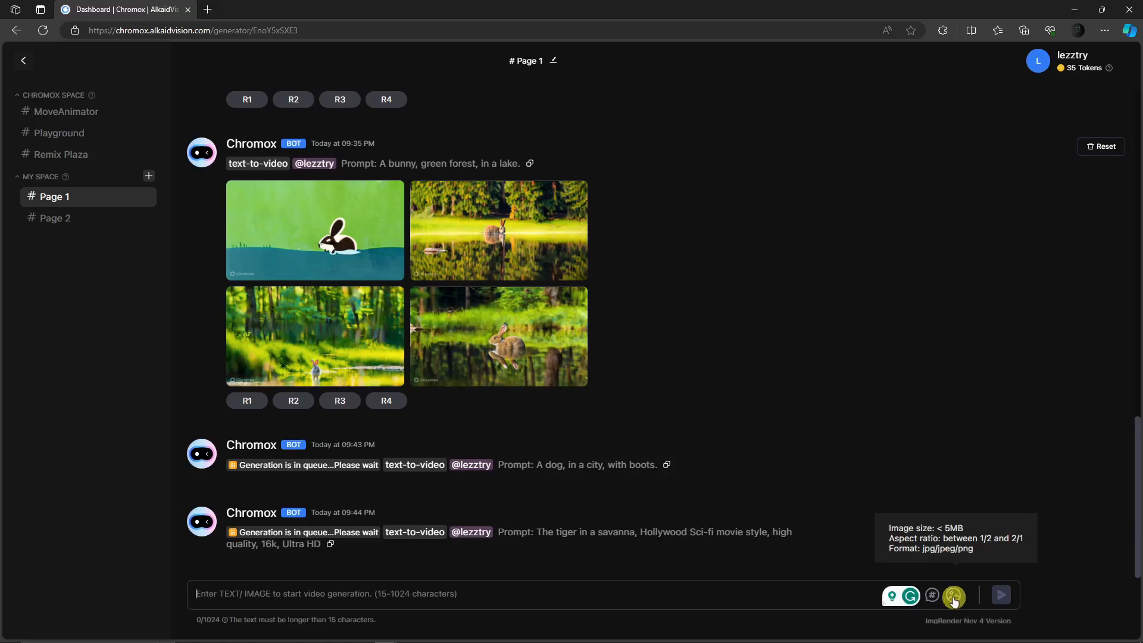
left_click(953, 595)
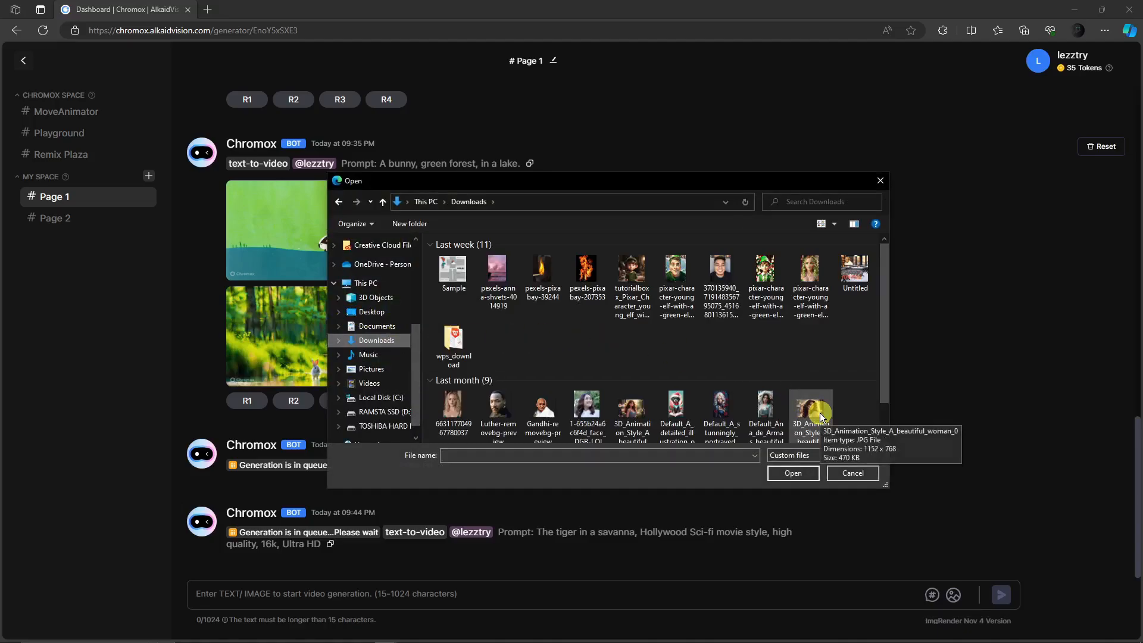
Step: Attach the 3D cartoon woman image and start image-to-video generation
left_click(851, 473)
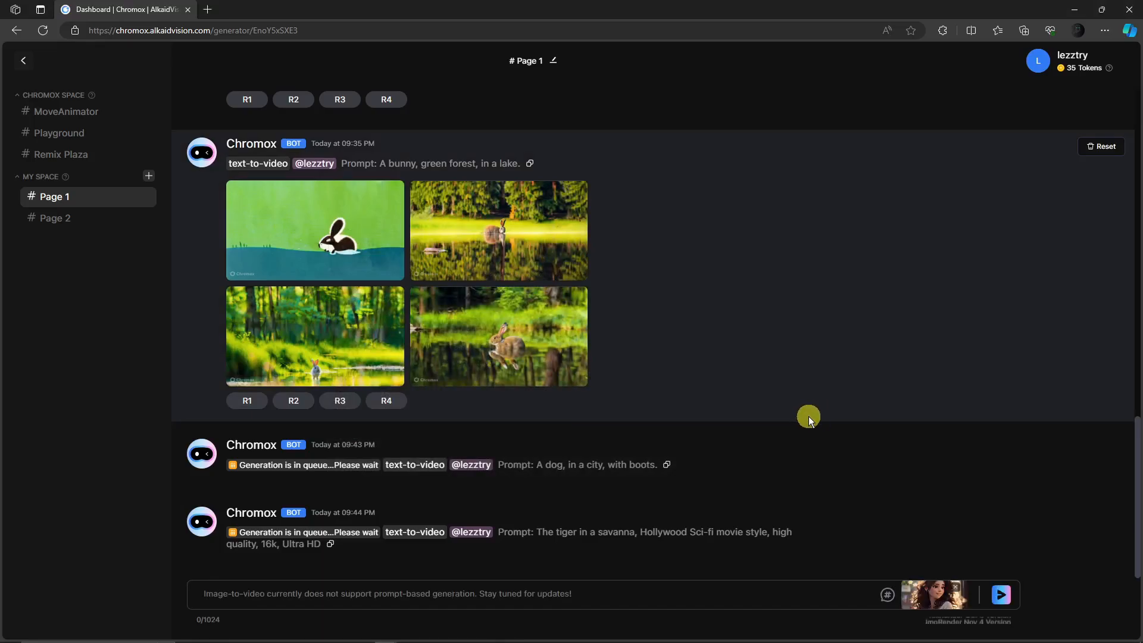
mouse_move(814, 420)
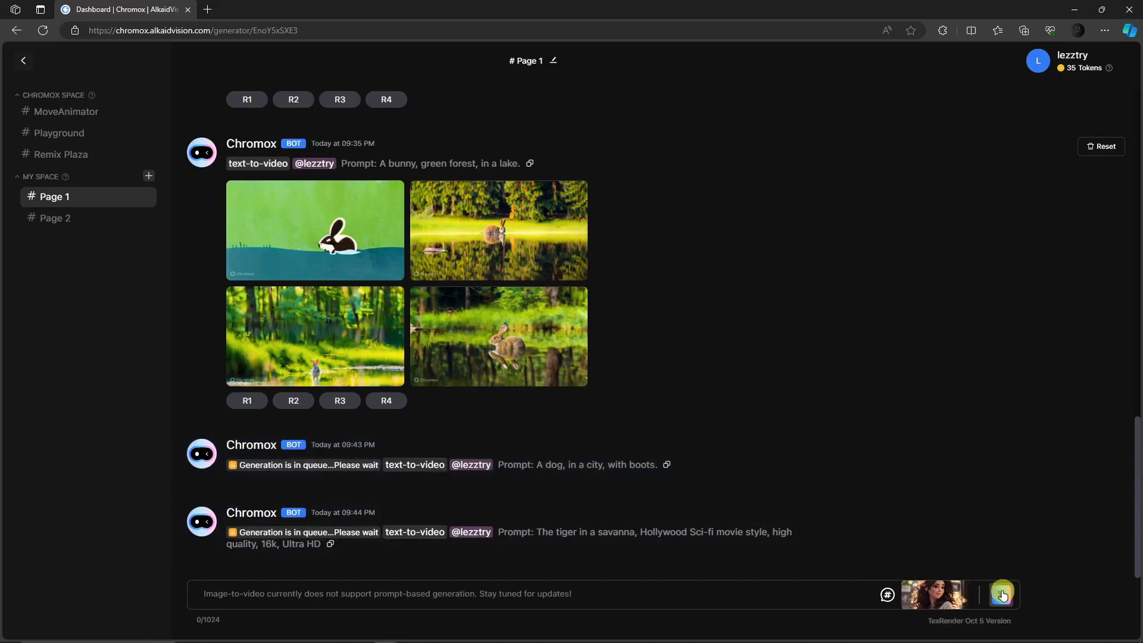
left_click(1001, 594)
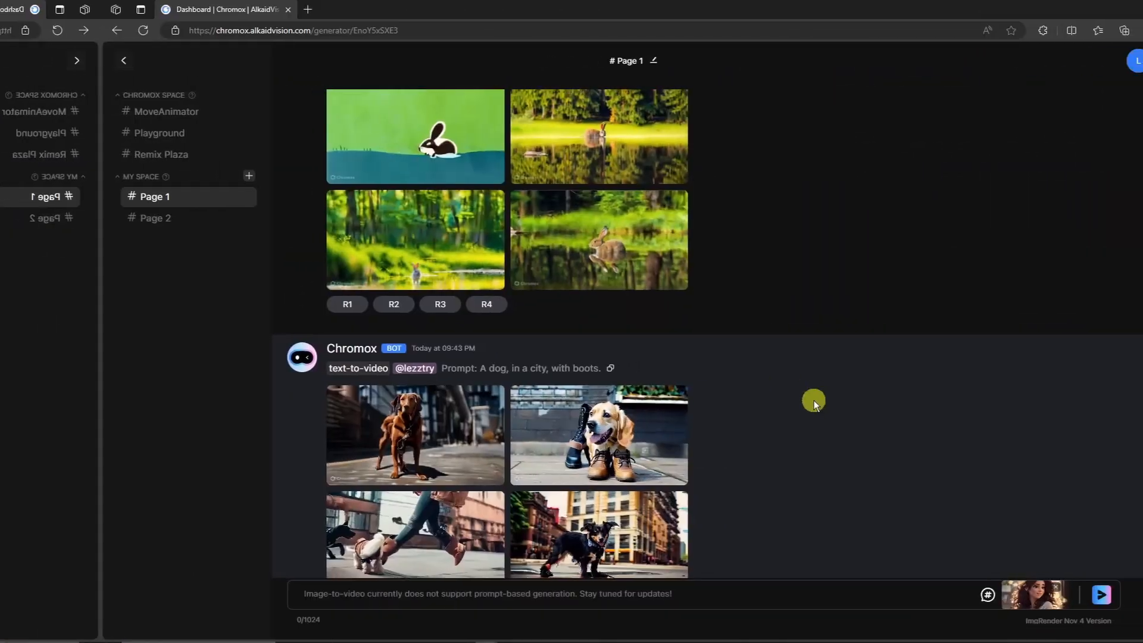
Step: View the dog in boots and walking dog videos full screen
scroll("down", 3)
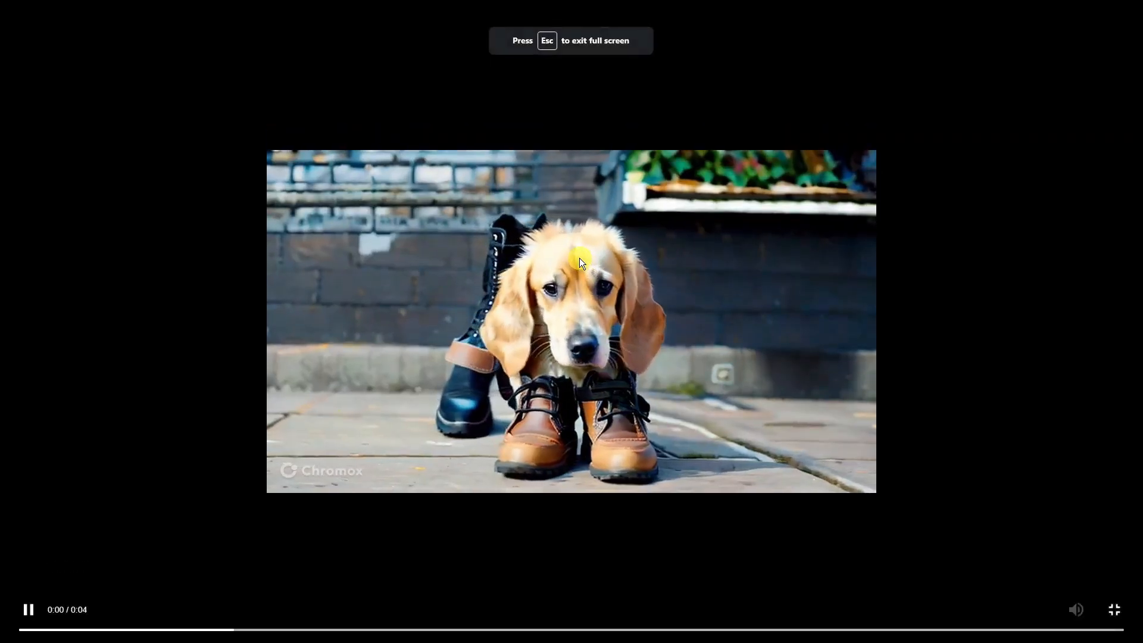
key("Escape")
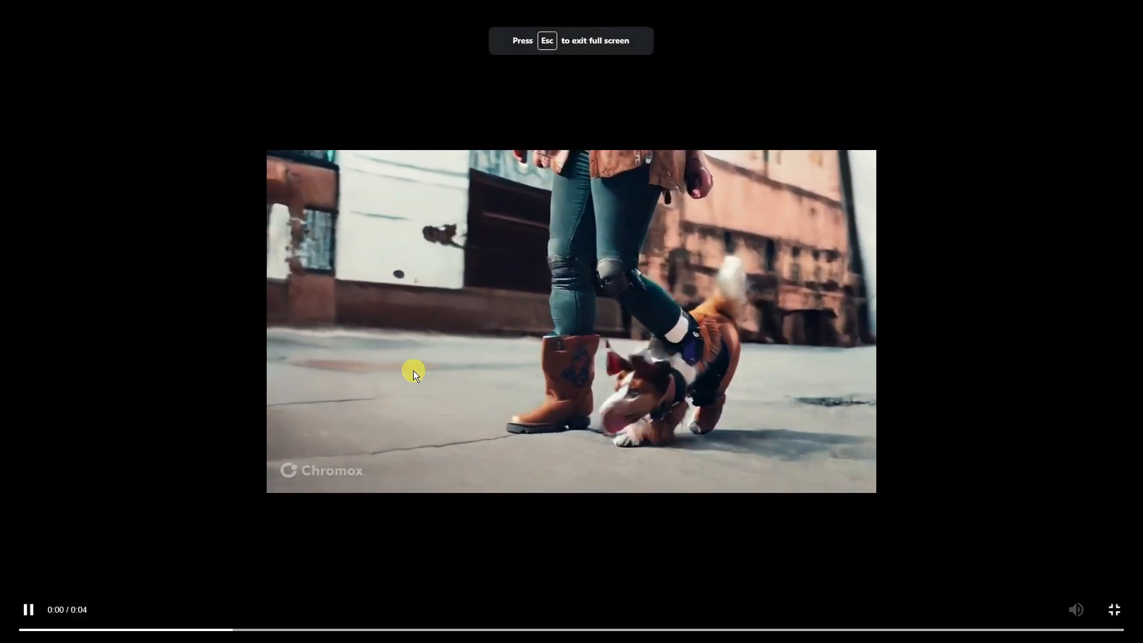
key("Escape")
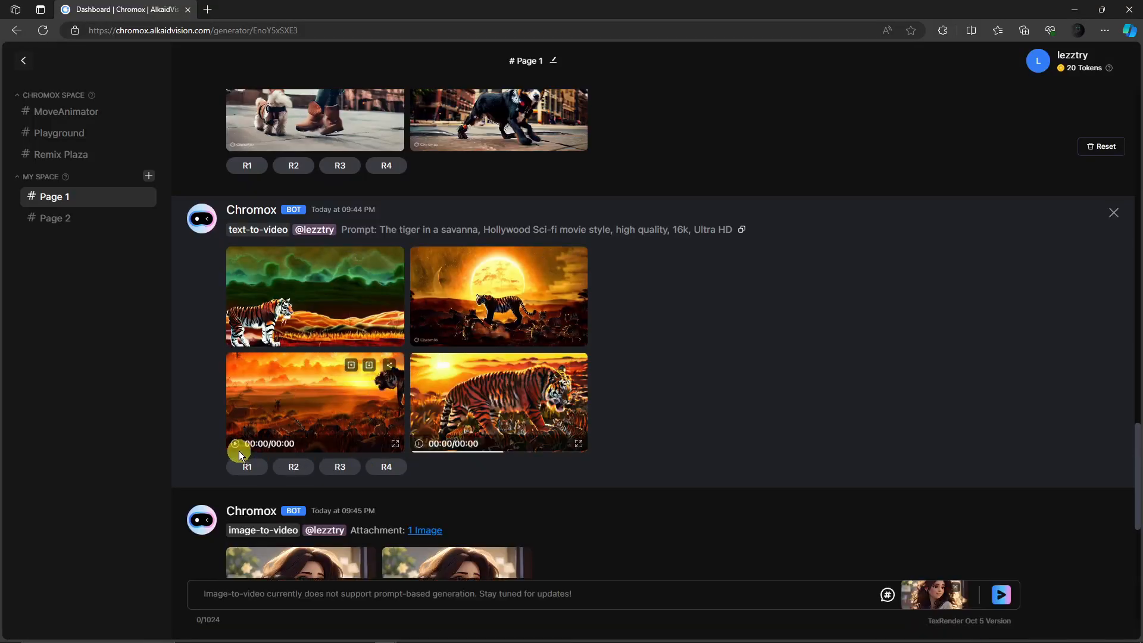
Step: Watch three tiger videos full screen, including roaring tiger and tiger with cubs
scroll("up", 3)
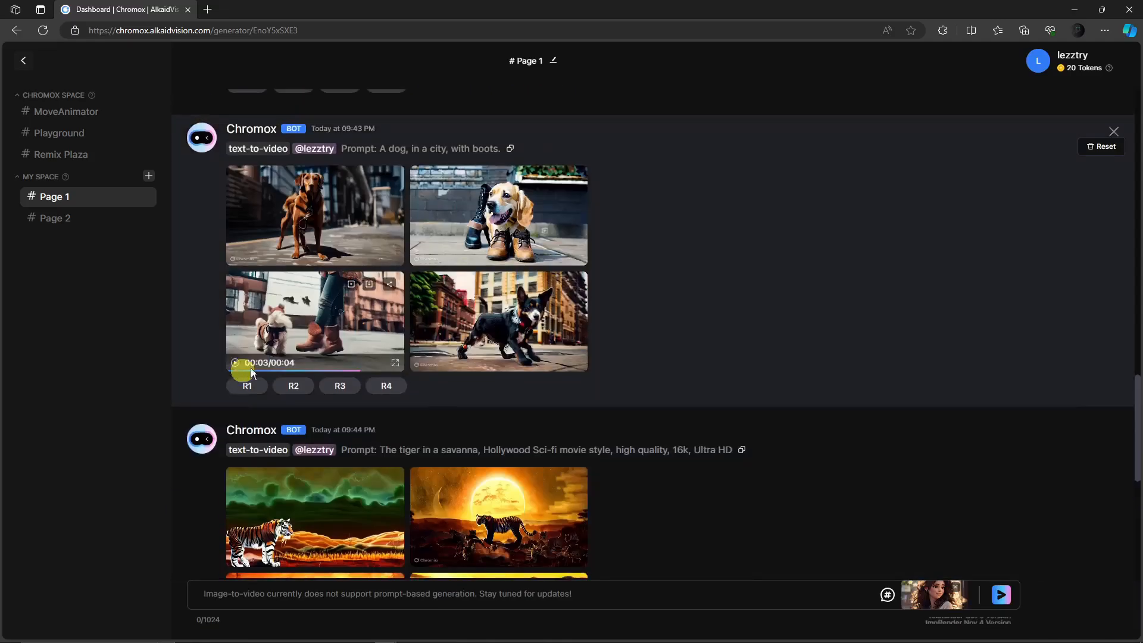
scroll("down", 3)
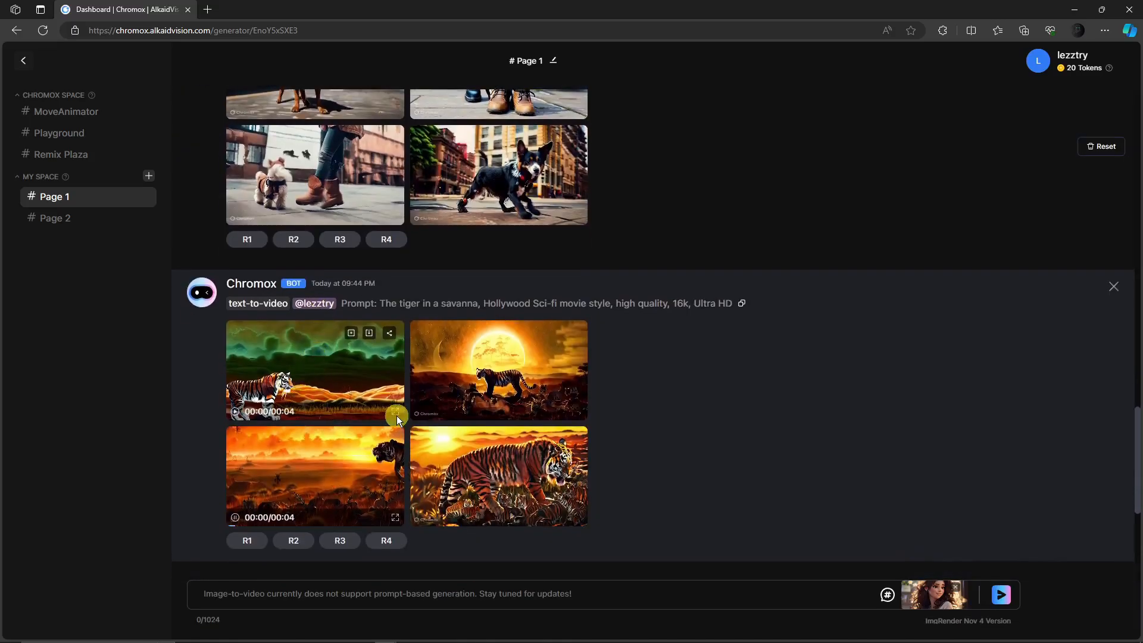
left_click(394, 516)
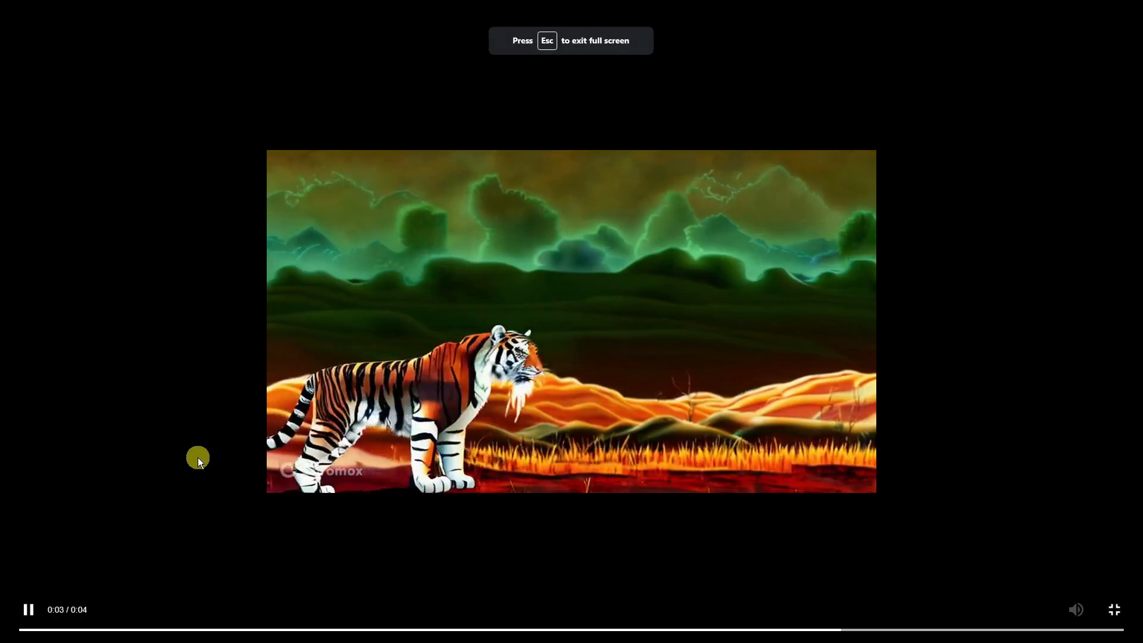
key("Escape")
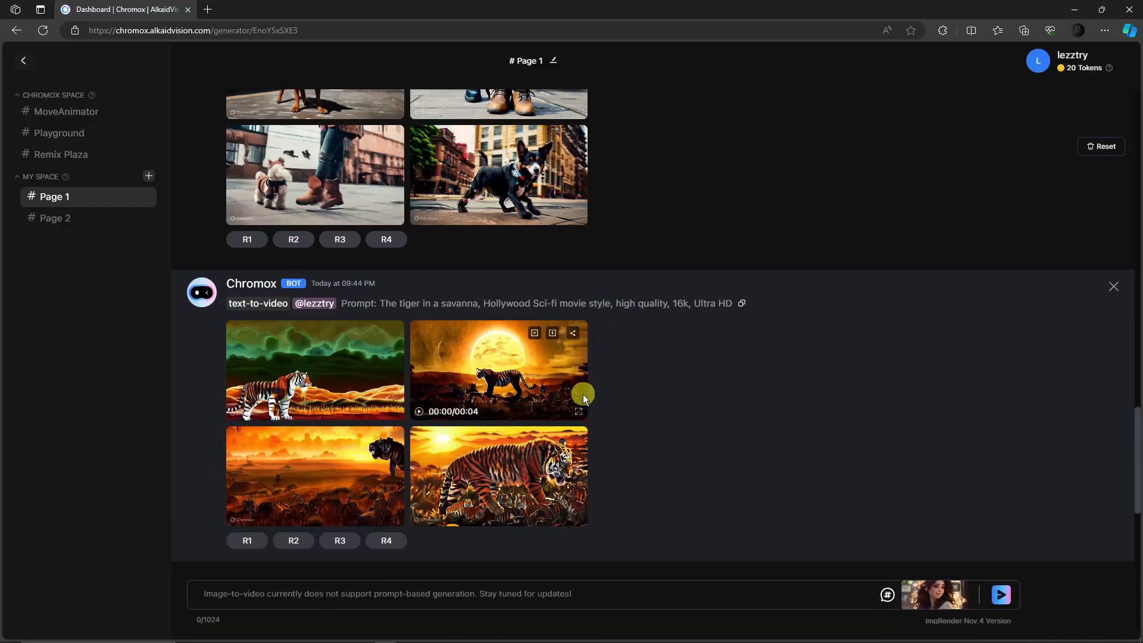
left_click(578, 411)
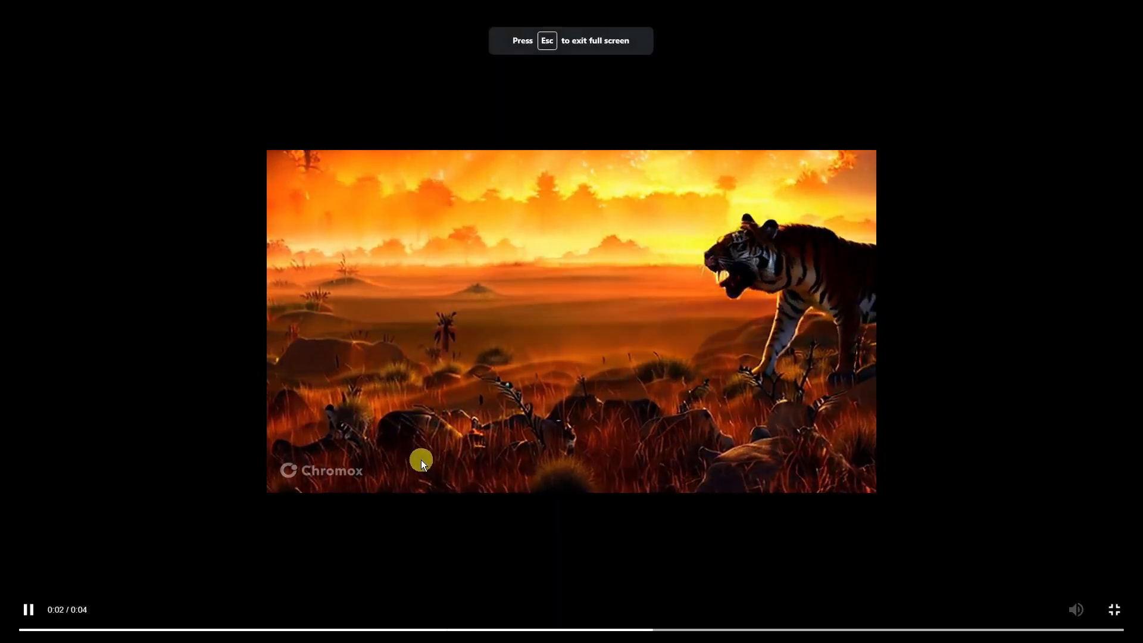
key("Escape")
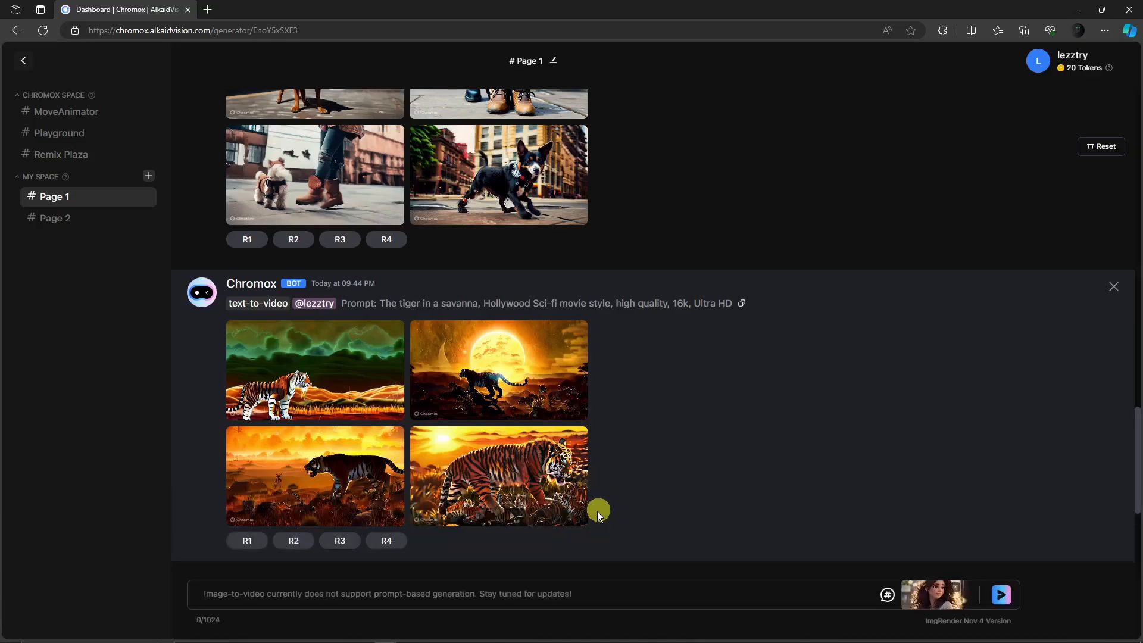
left_click(498, 476)
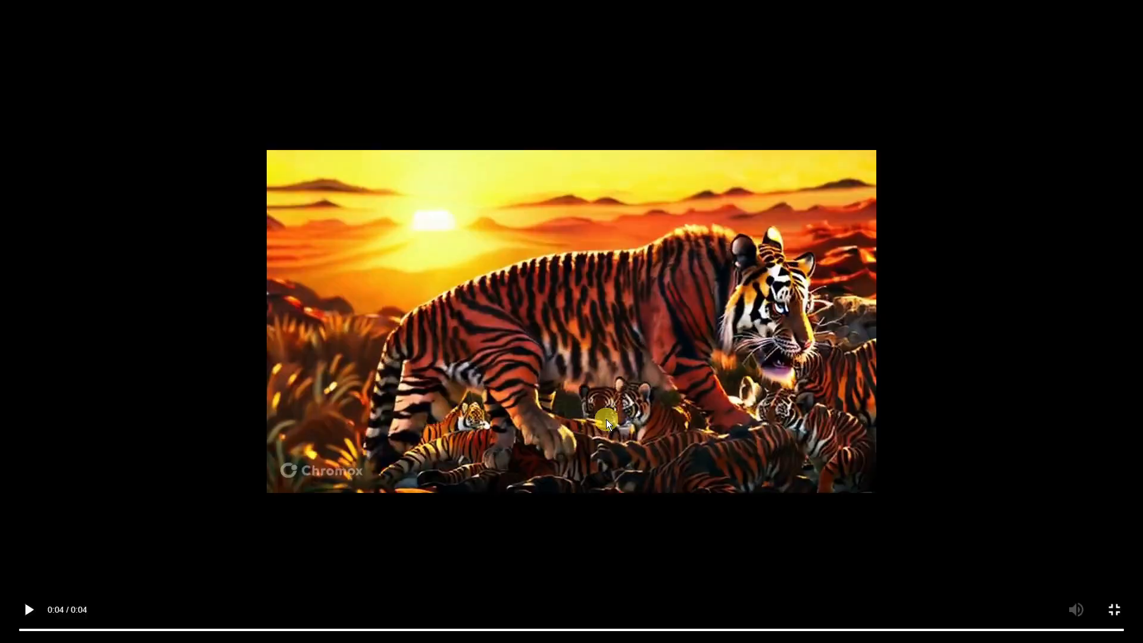
left_click(1115, 610)
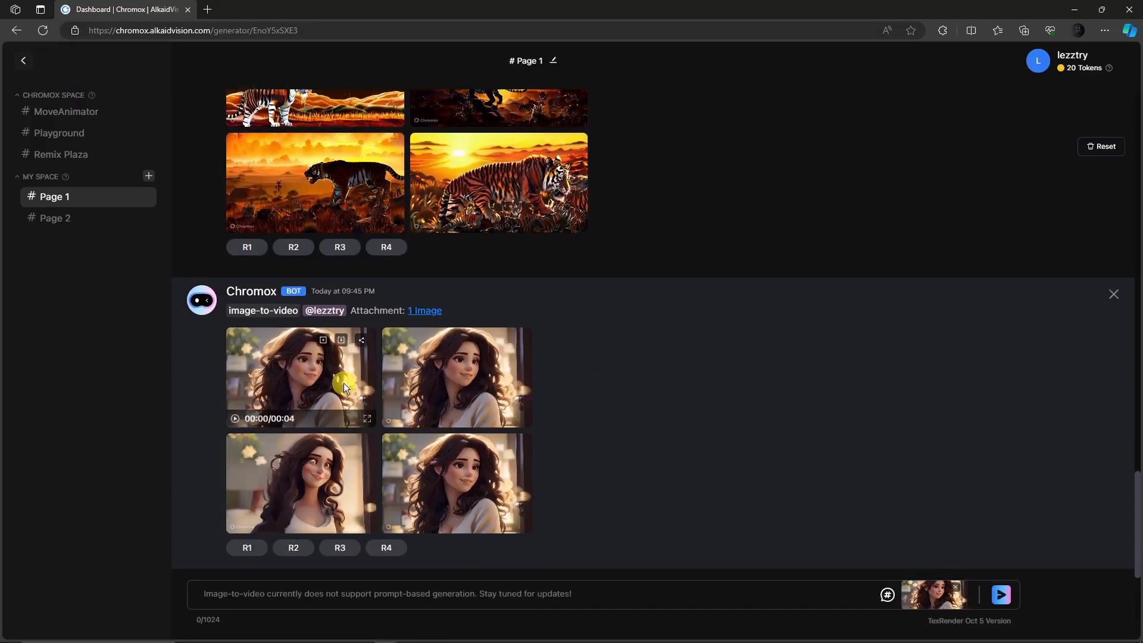
left_click(368, 419)
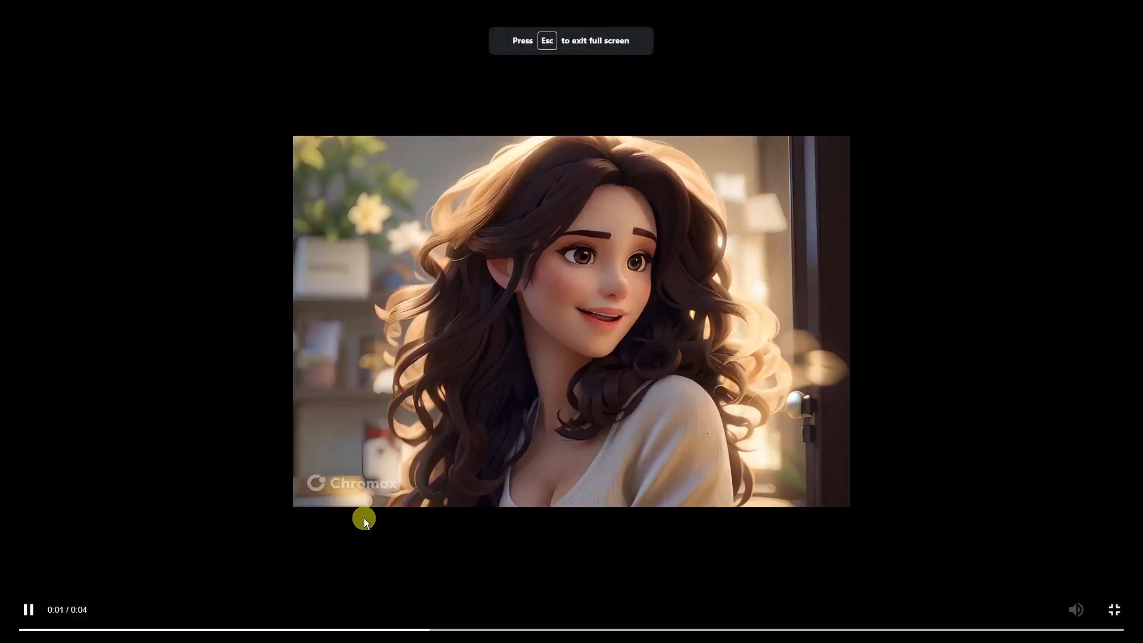
mouse_move(542, 322)
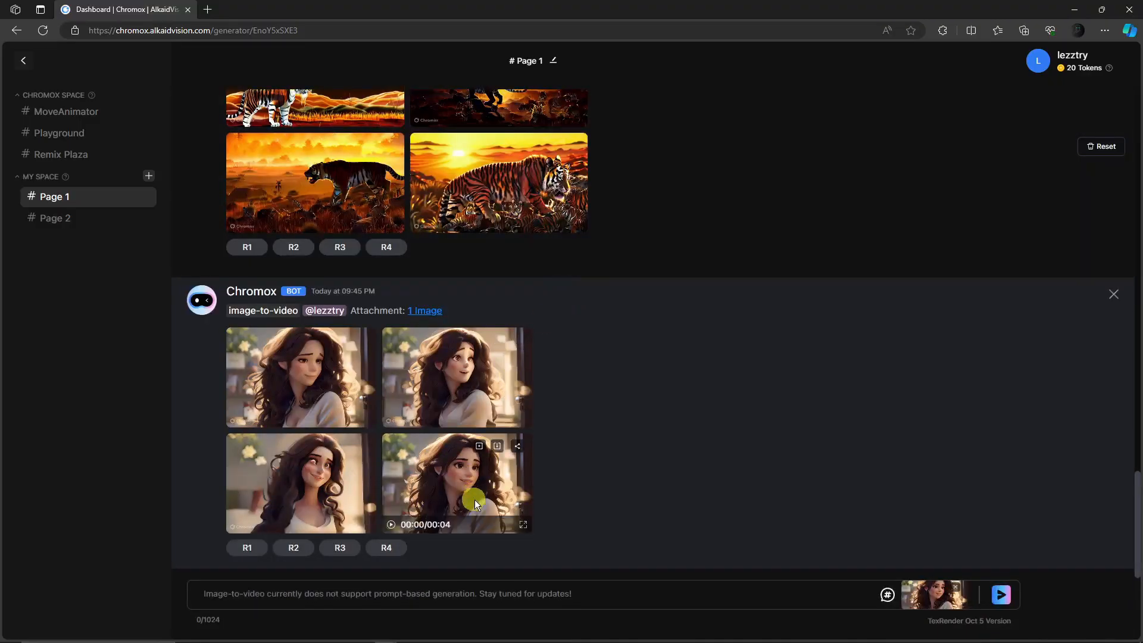
left_click(522, 523)
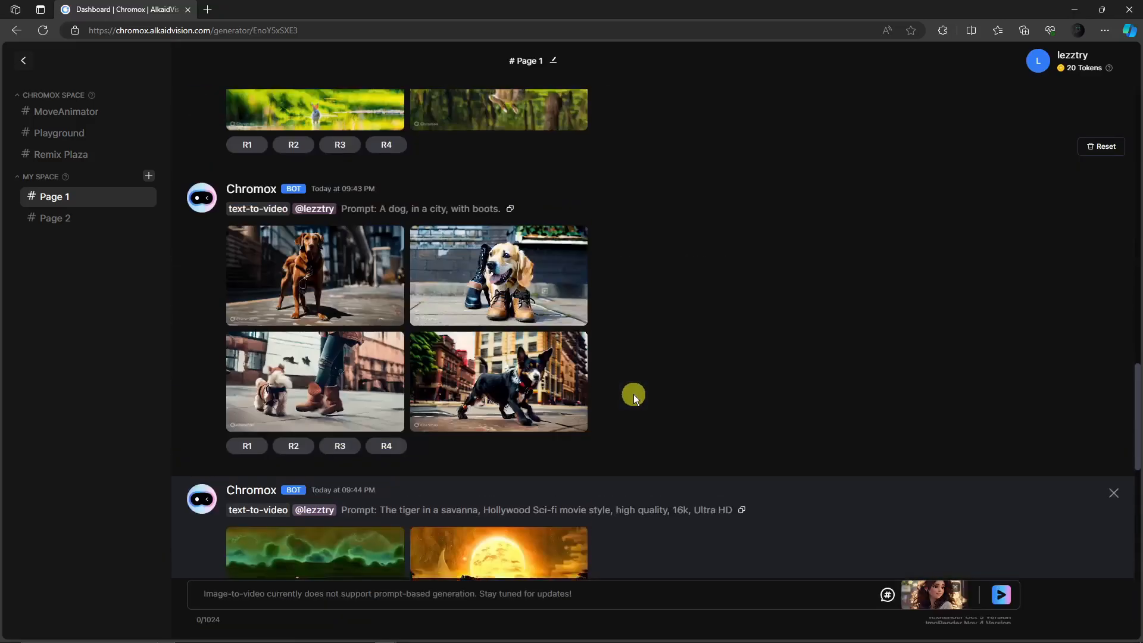
scroll("down", 3)
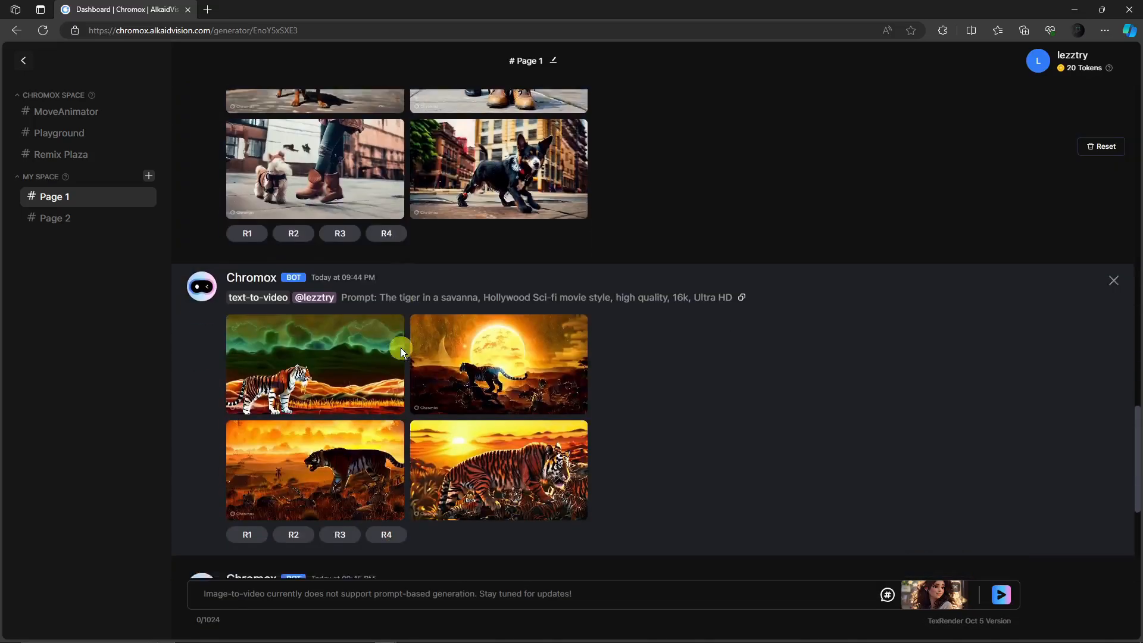
scroll("down", 3)
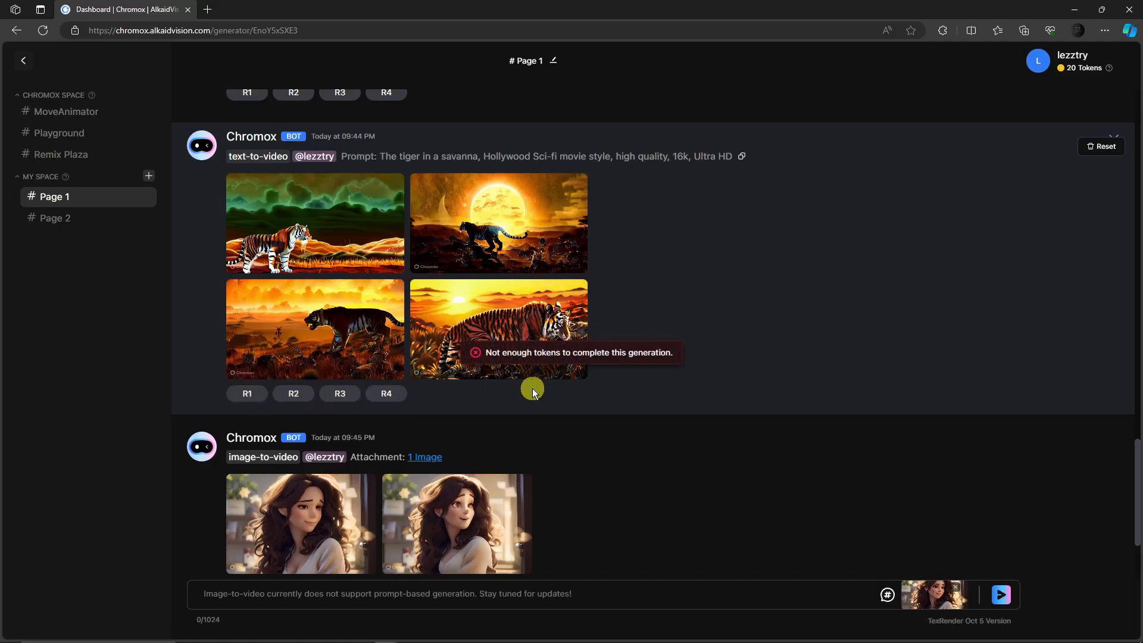
mouse_move(730, 224)
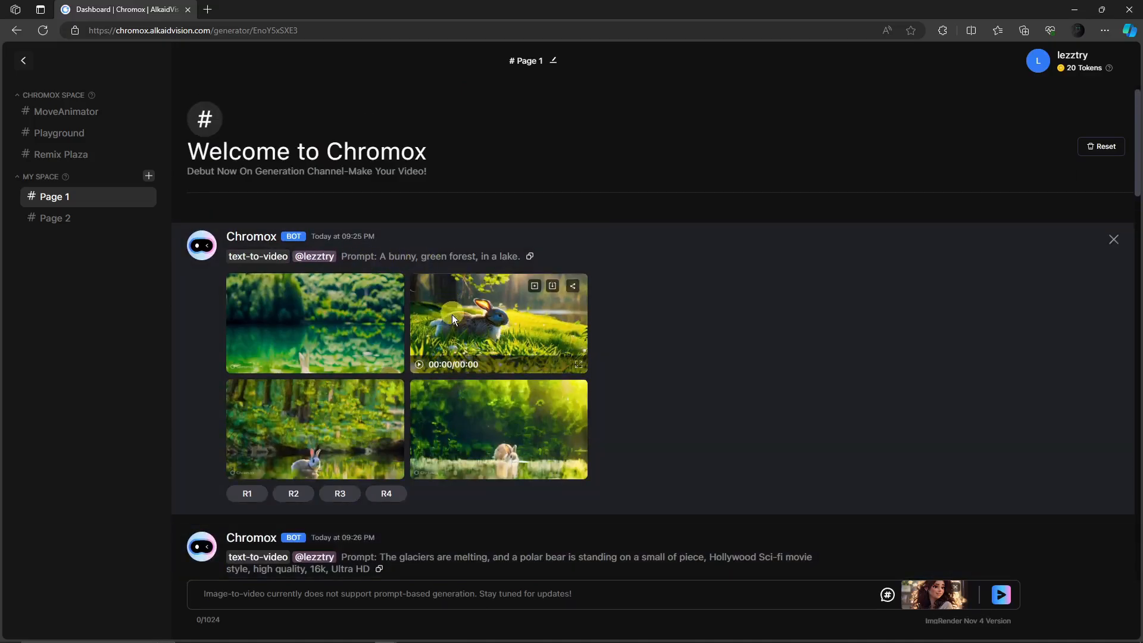
scroll("down", 3)
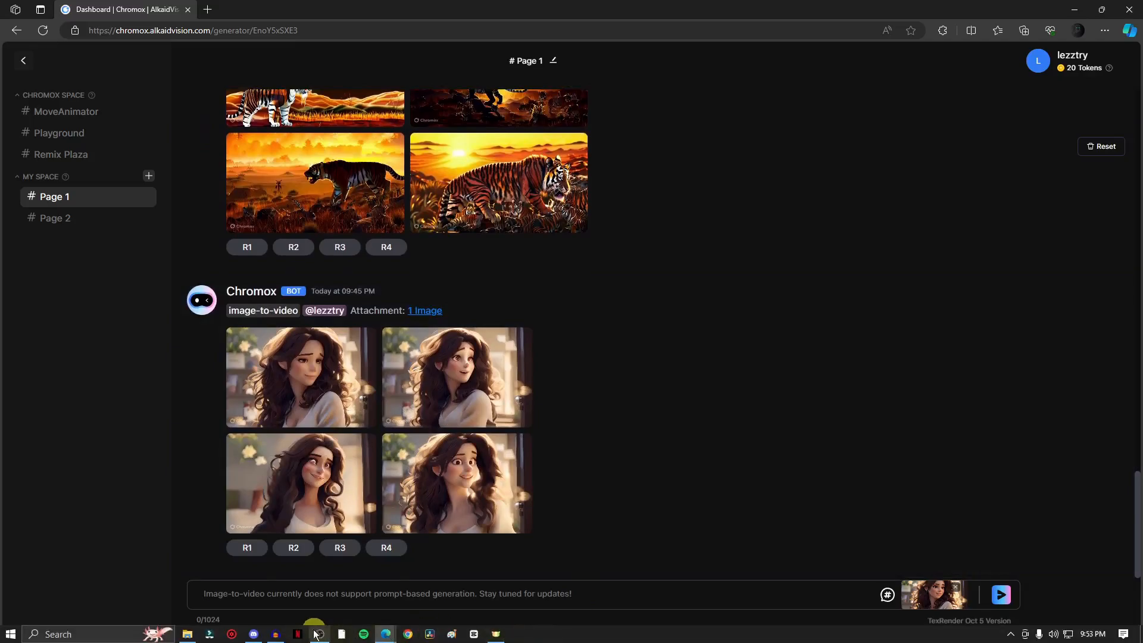
left_click(313, 634)
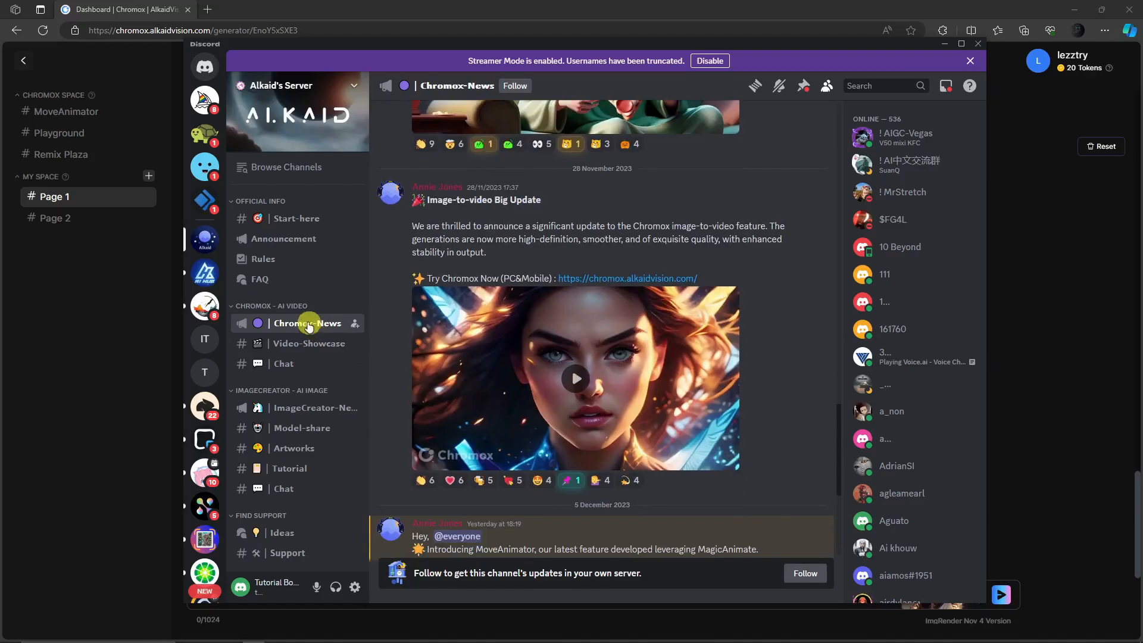
mouse_move(283, 238)
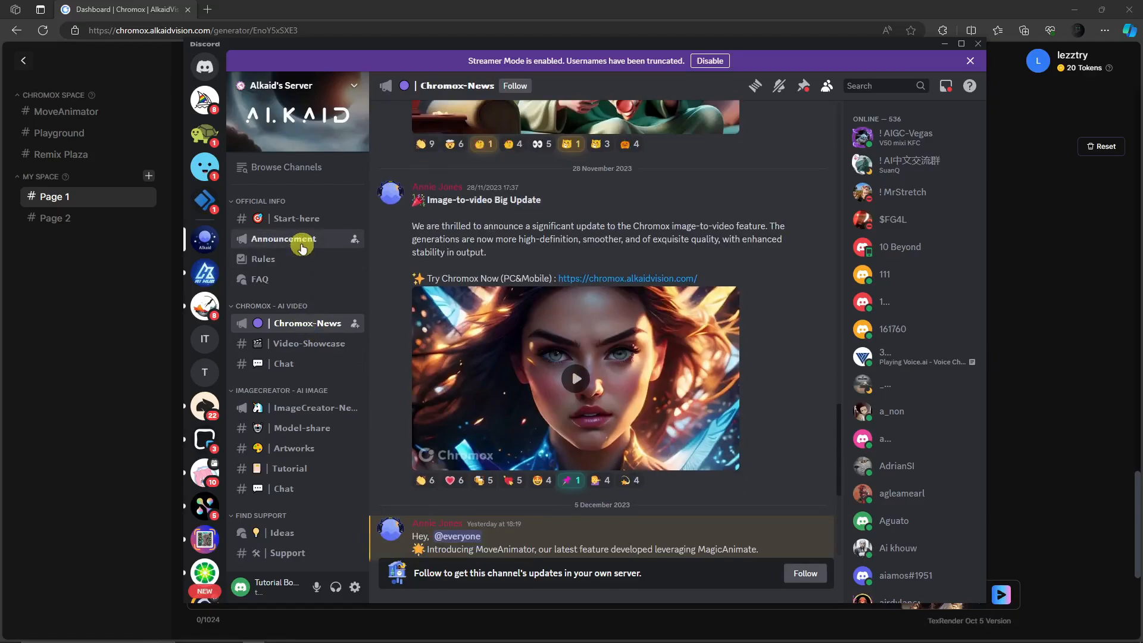
left_click(284, 238)
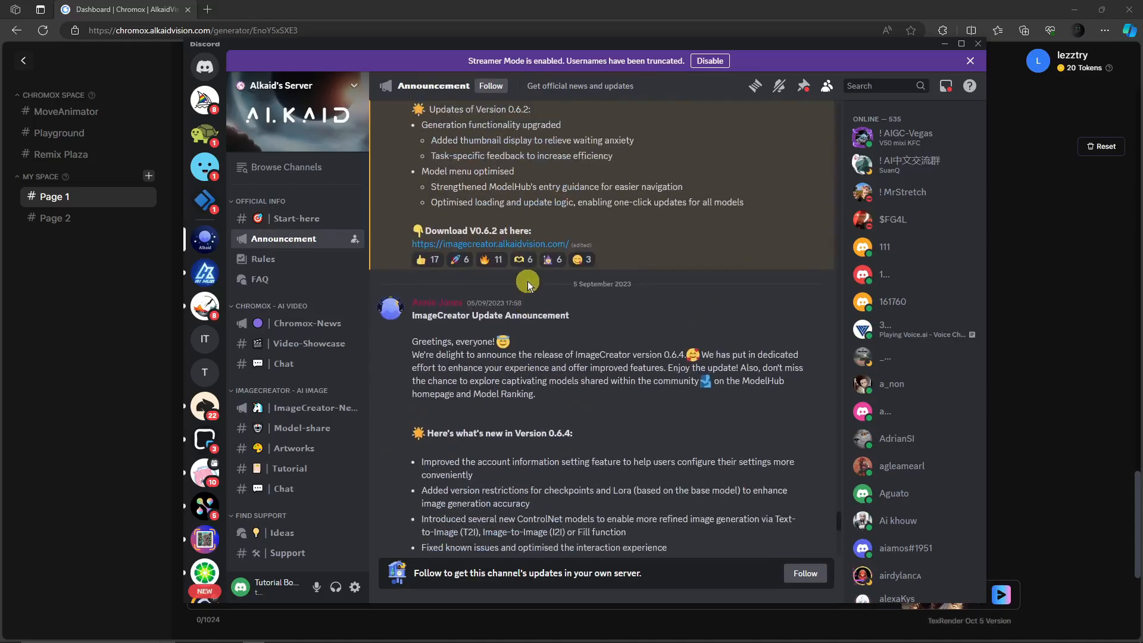
scroll("down", 3)
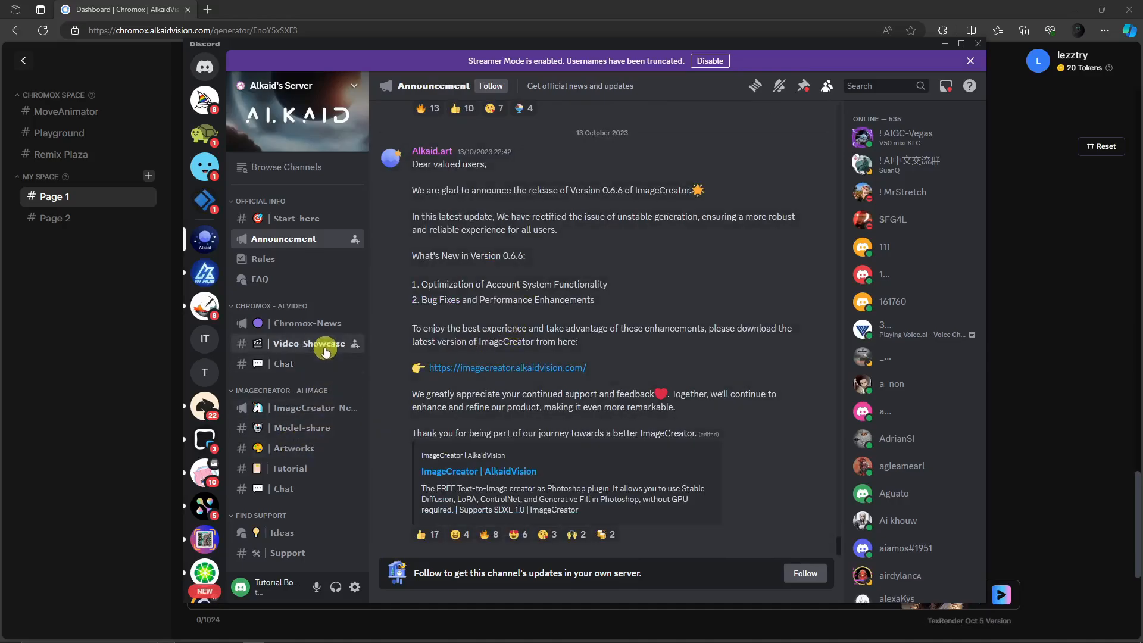
left_click(309, 344)
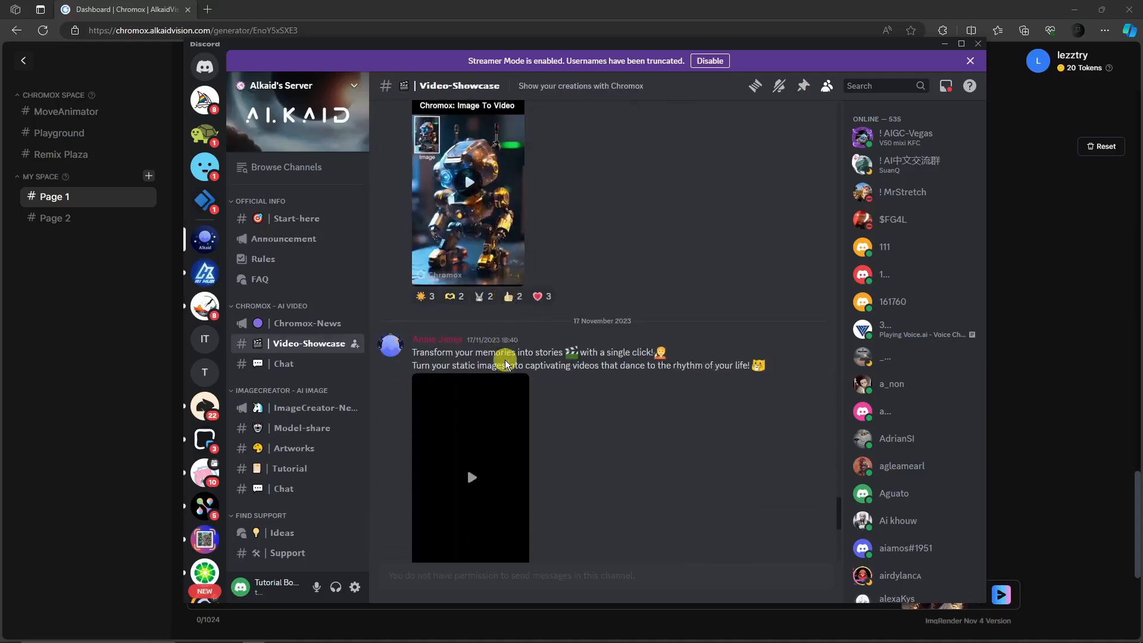
scroll("down", 3)
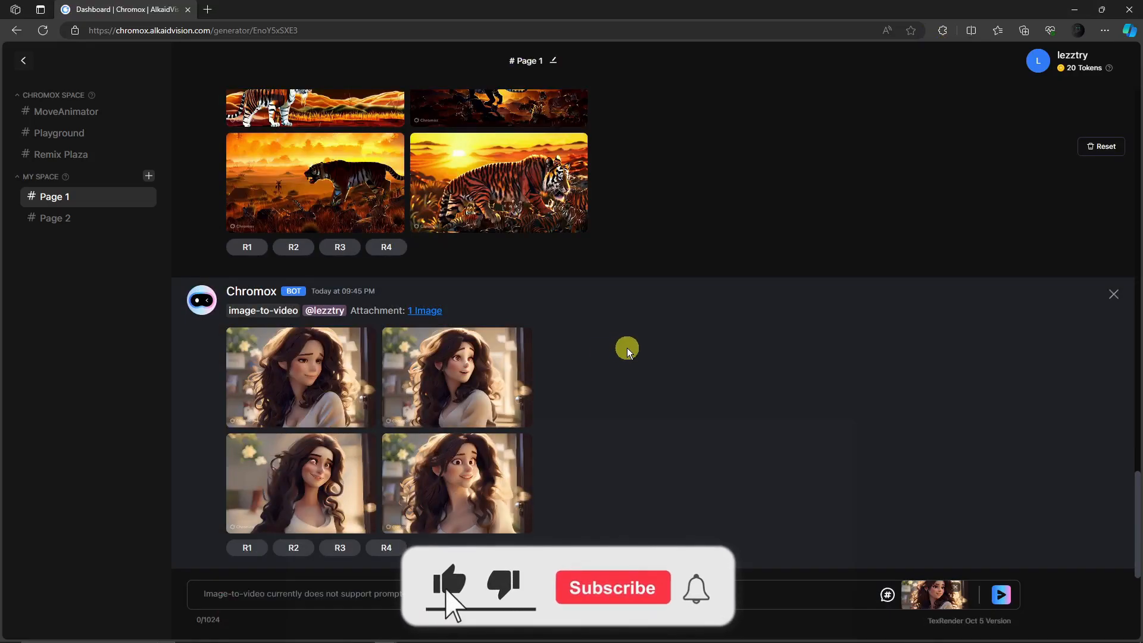
left_click(611, 587)
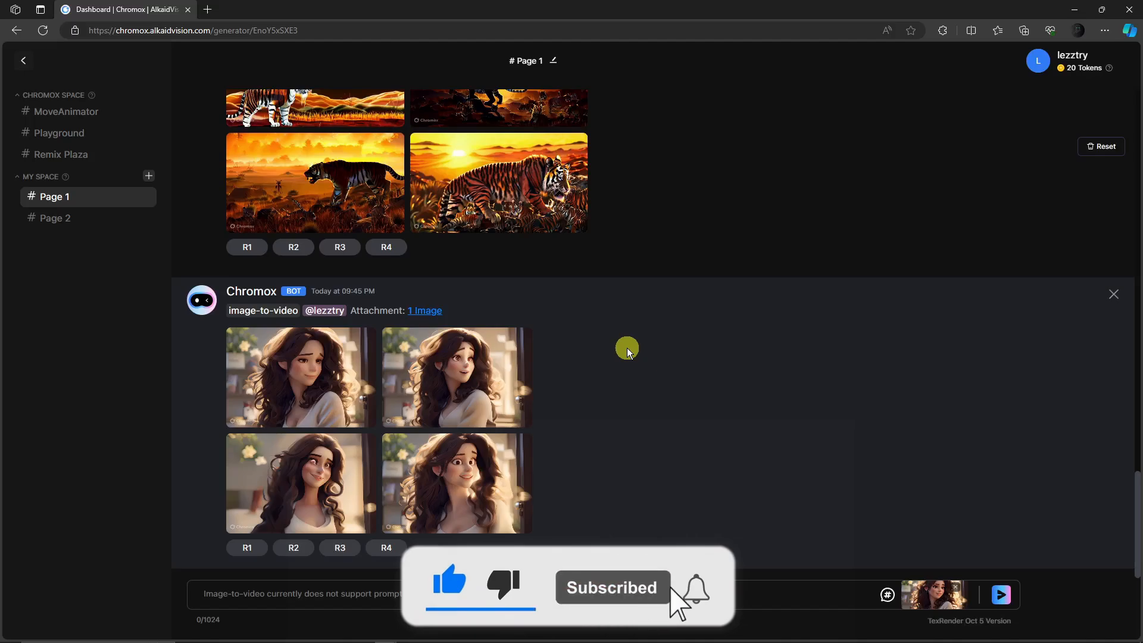